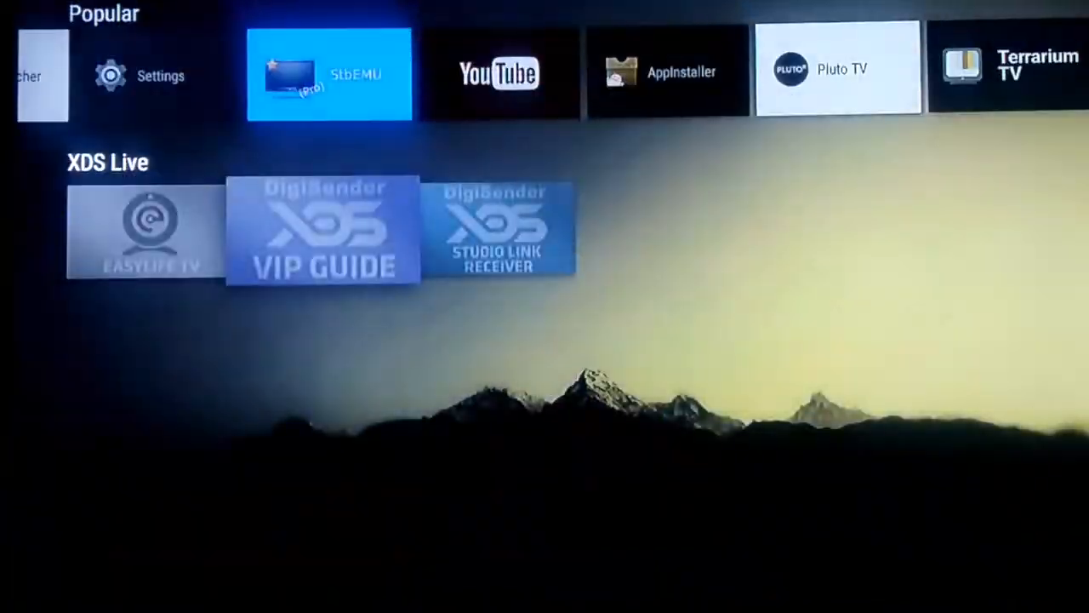
- Browse the app drawer grid past VLC, CCleaner, Kodi, Netflix and TeamViewer
scroll("up", 3)
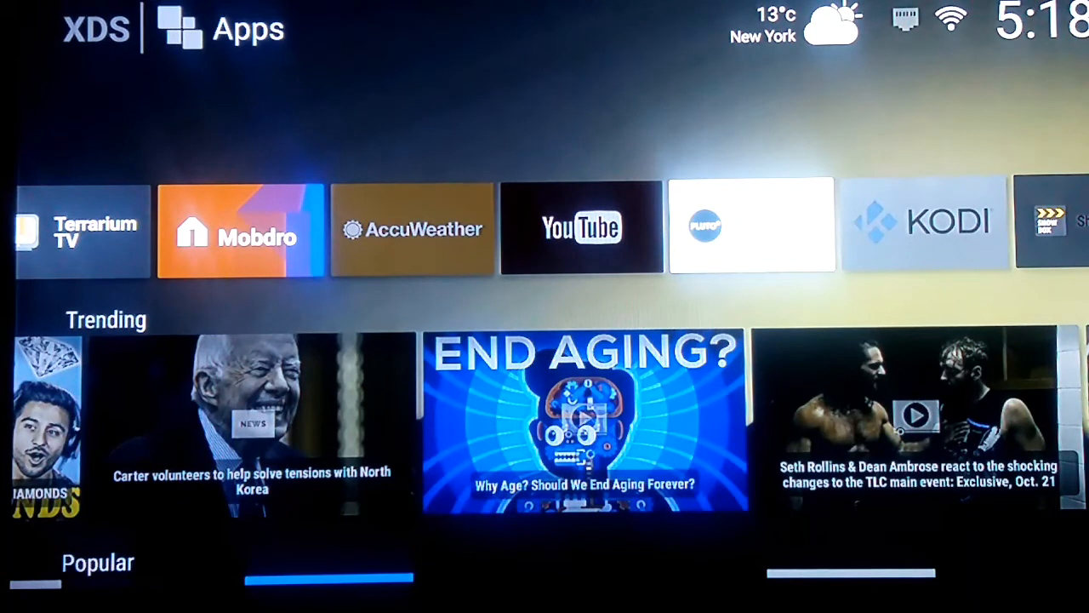
mouse_move(174, 65)
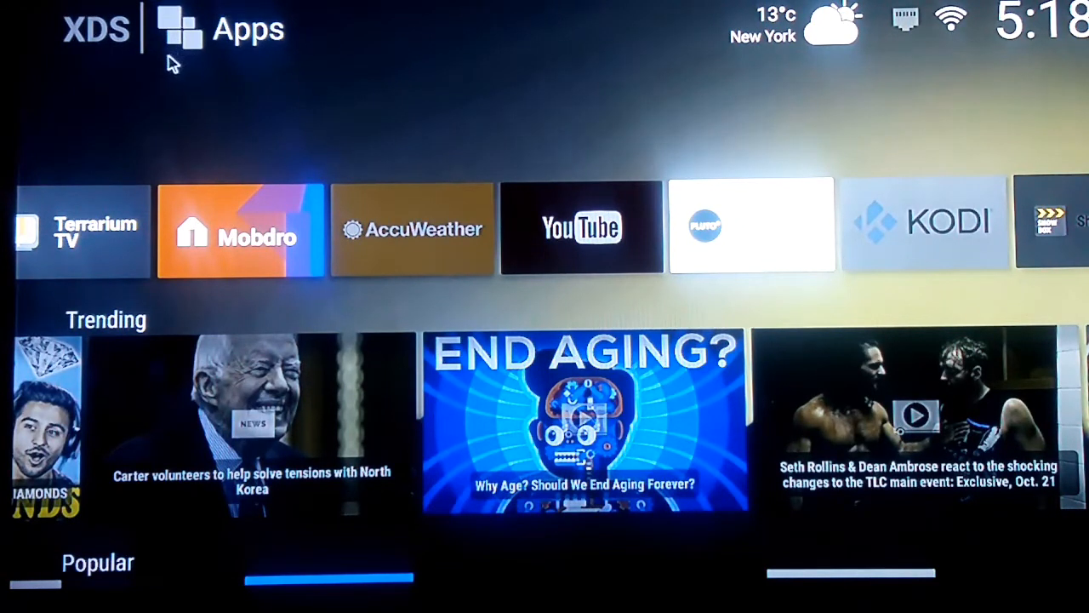
mouse_move(218, 48)
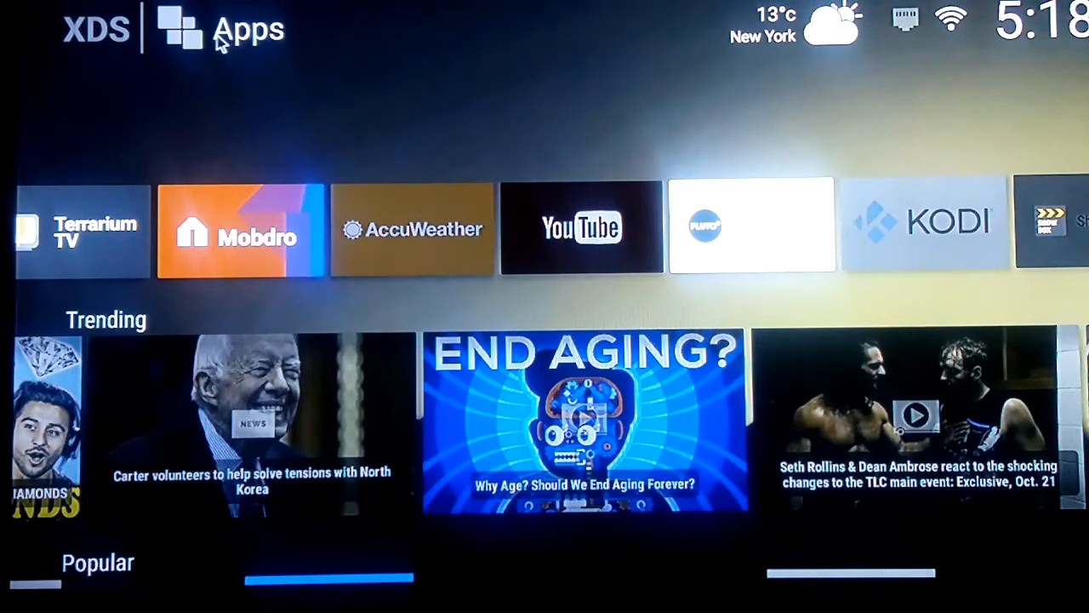
mouse_move(593, 85)
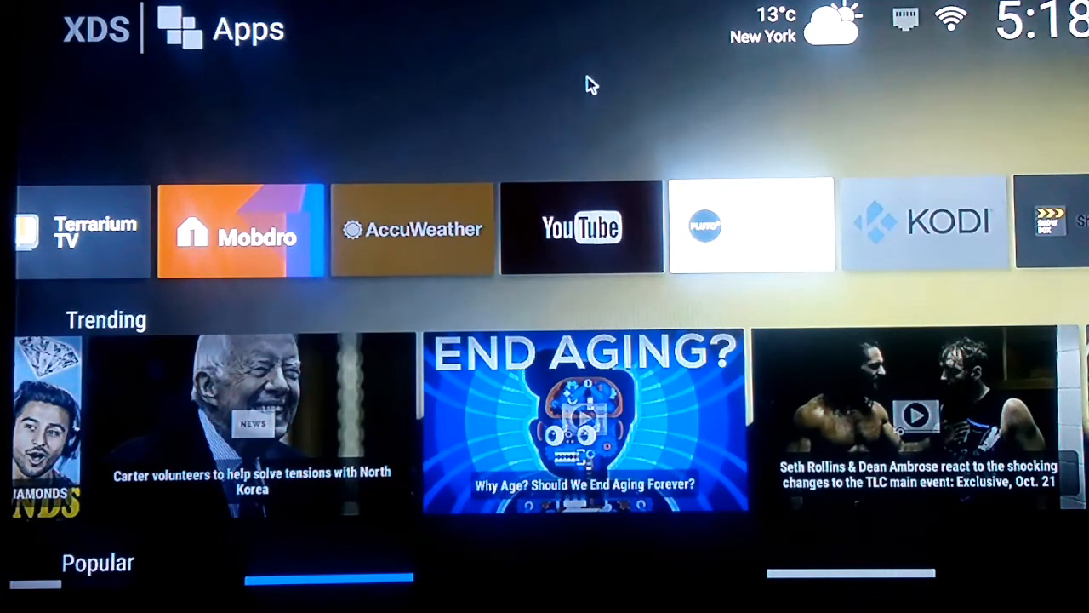
mouse_move(780, 41)
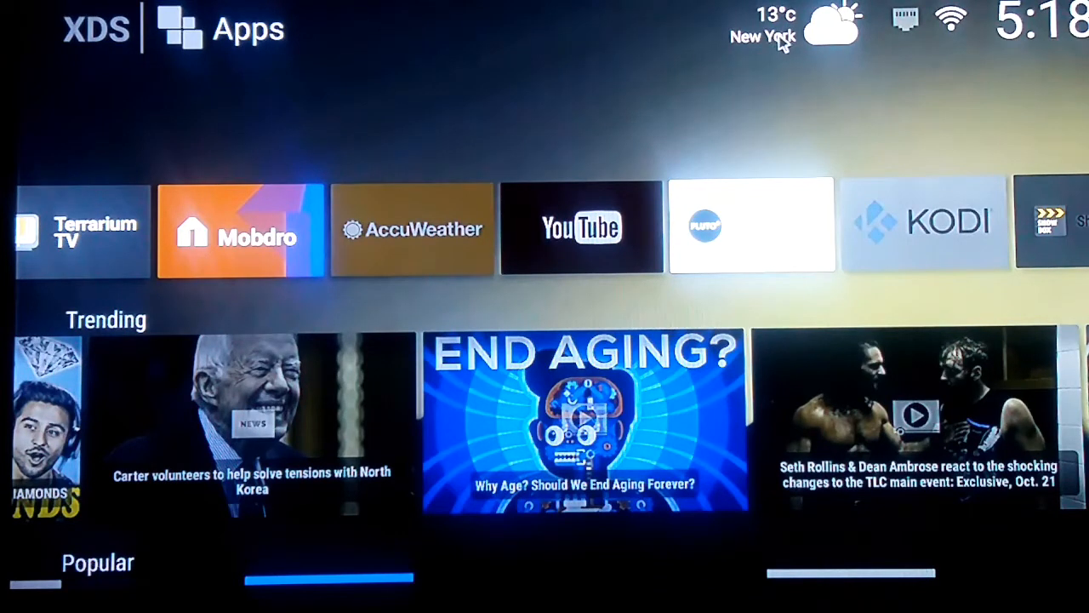
mouse_move(860, 37)
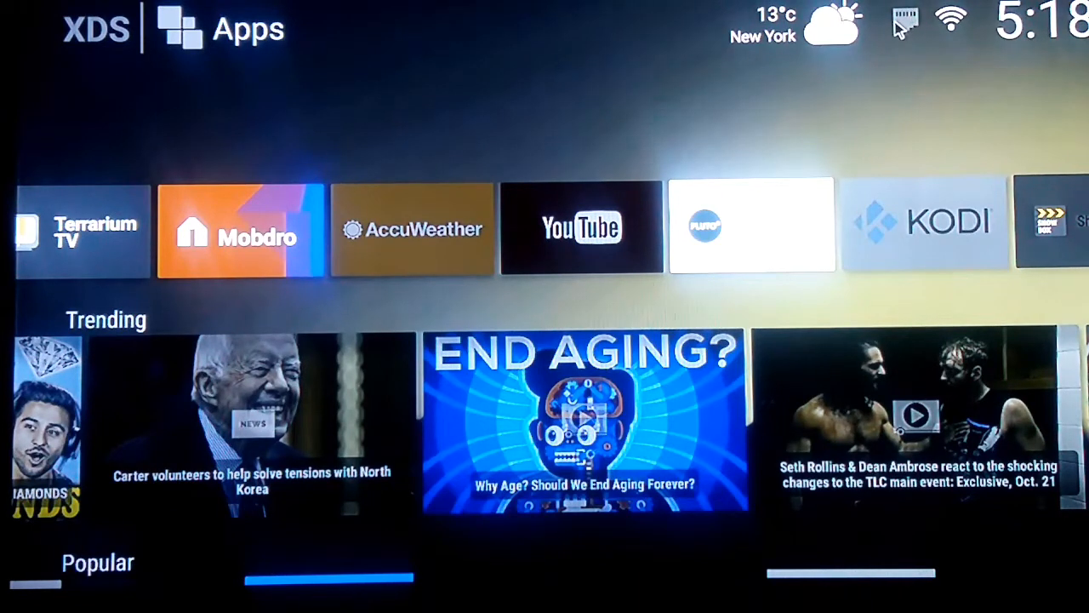
mouse_move(954, 20)
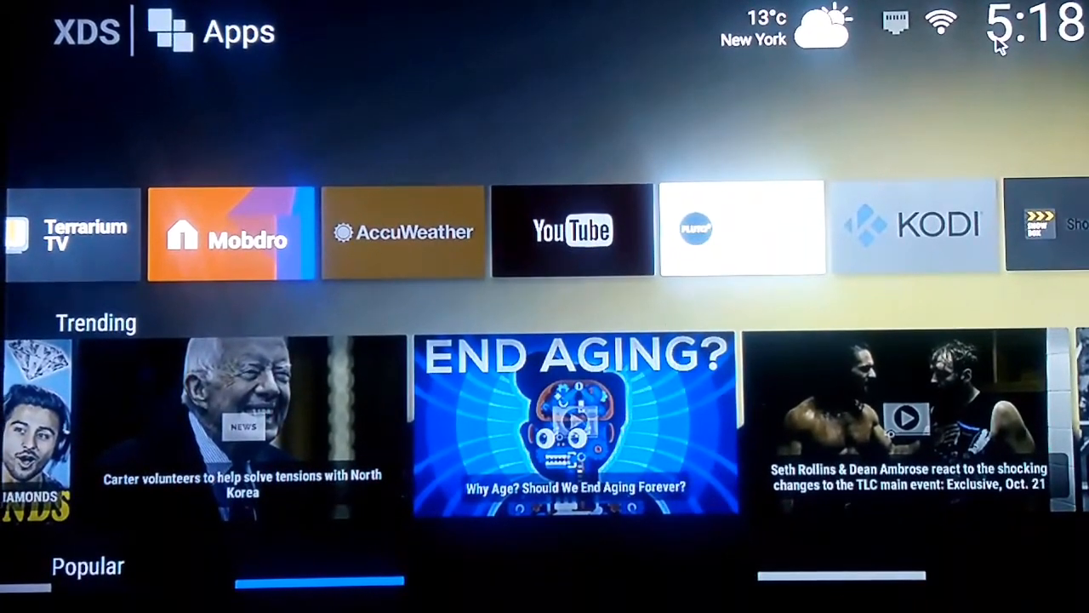
mouse_move(848, 138)
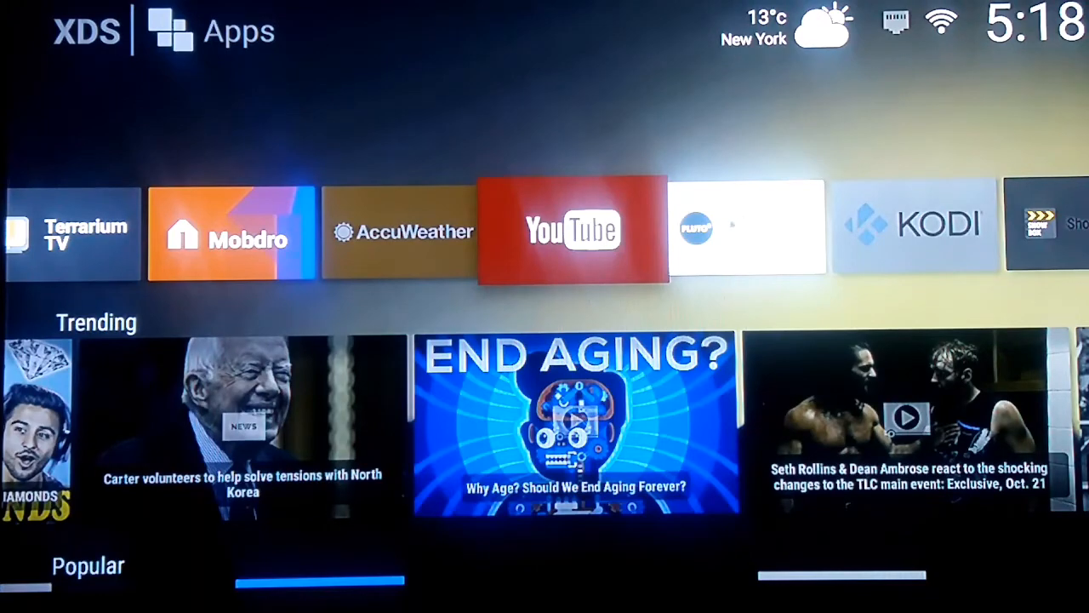
scroll("left", 3)
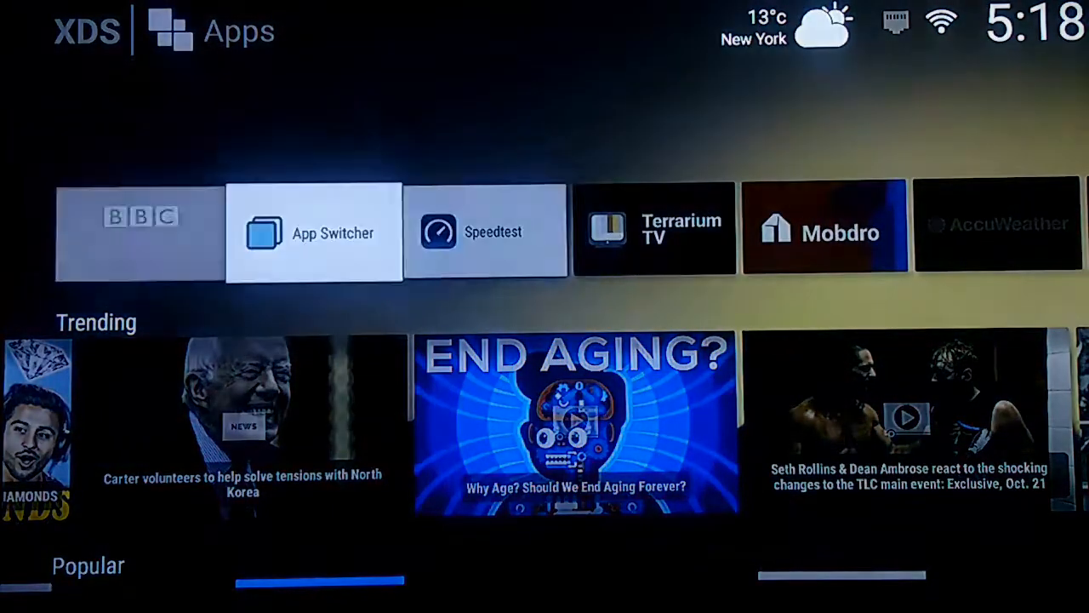
scroll("right", 3)
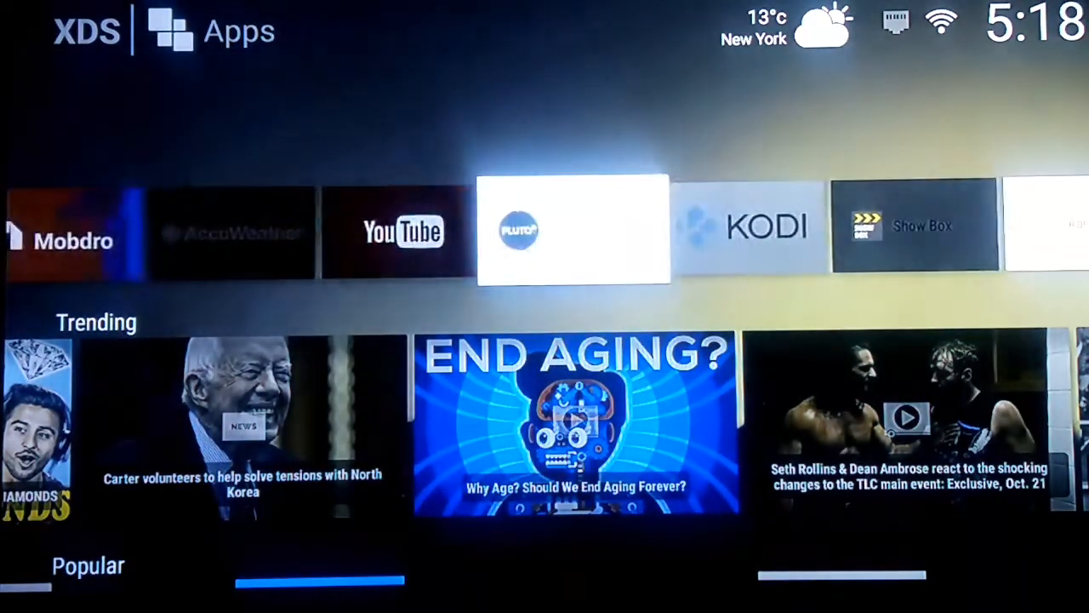
scroll("right", 3)
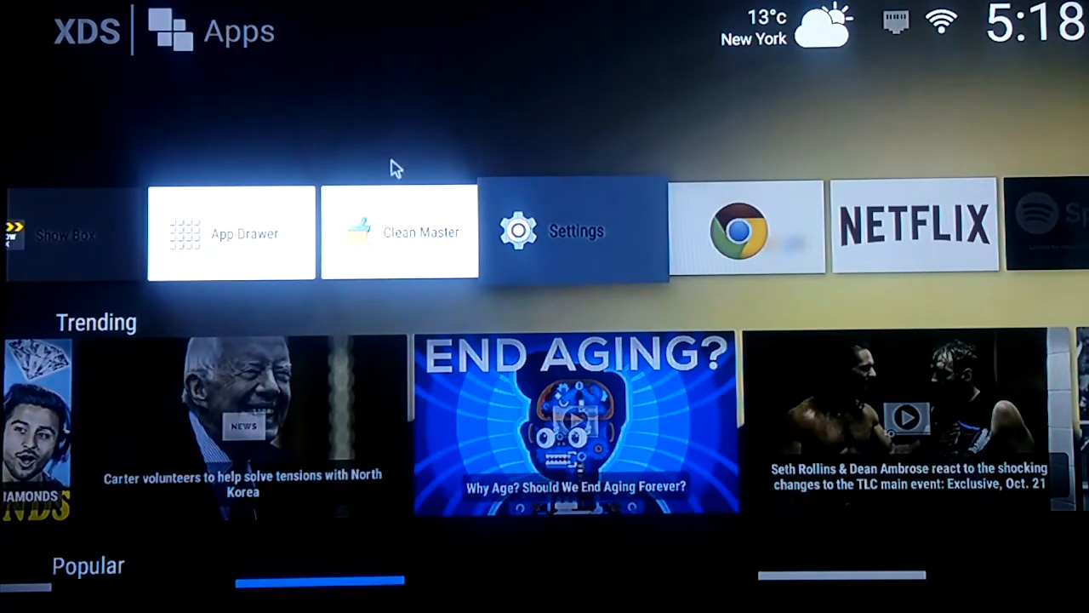
mouse_move(365, 271)
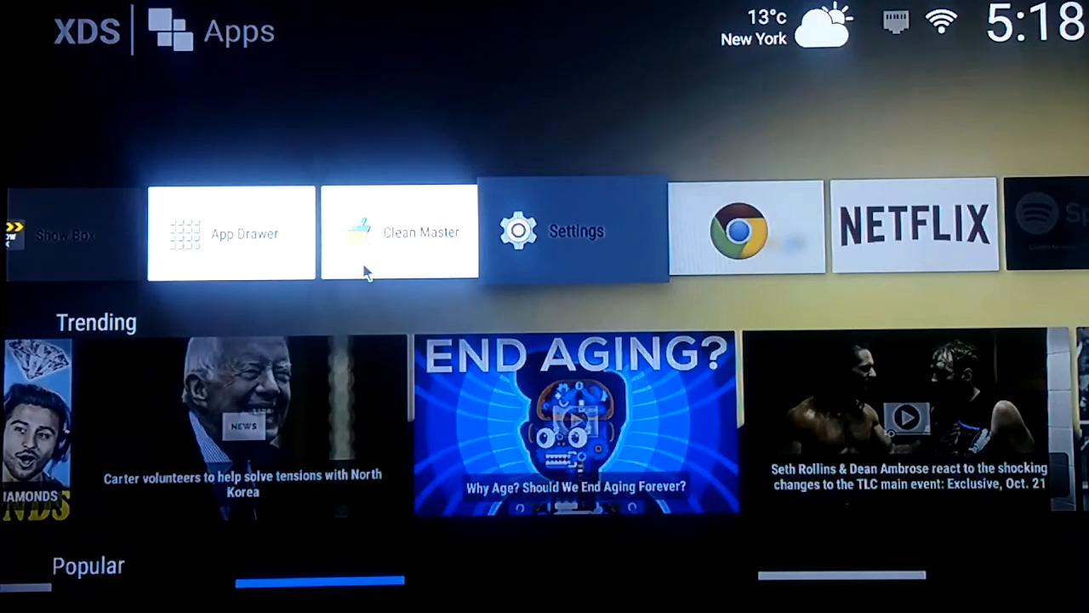
scroll("right", 3)
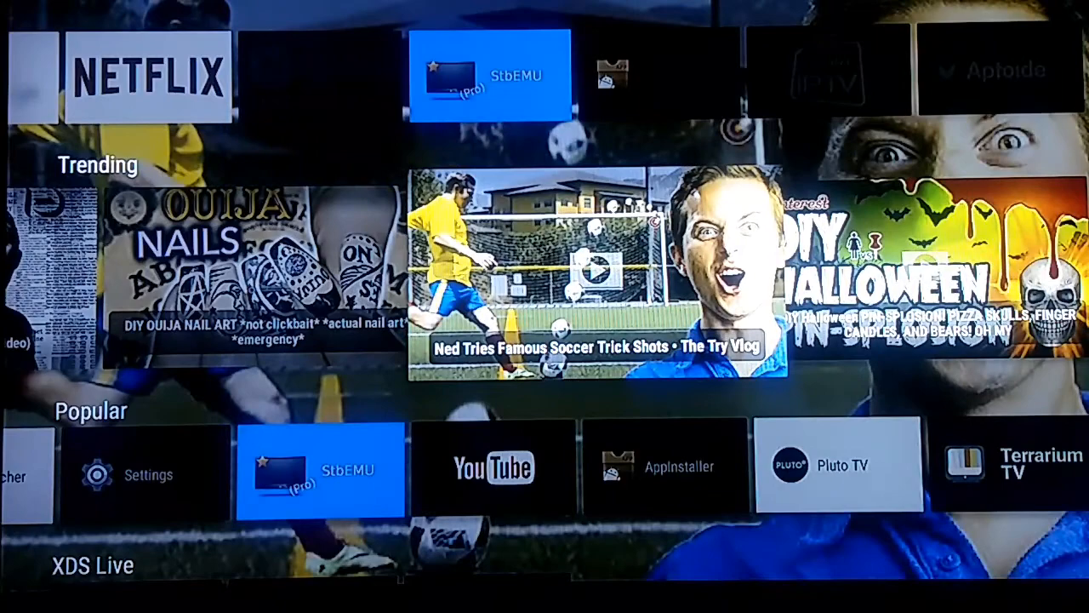
scroll("down", 3)
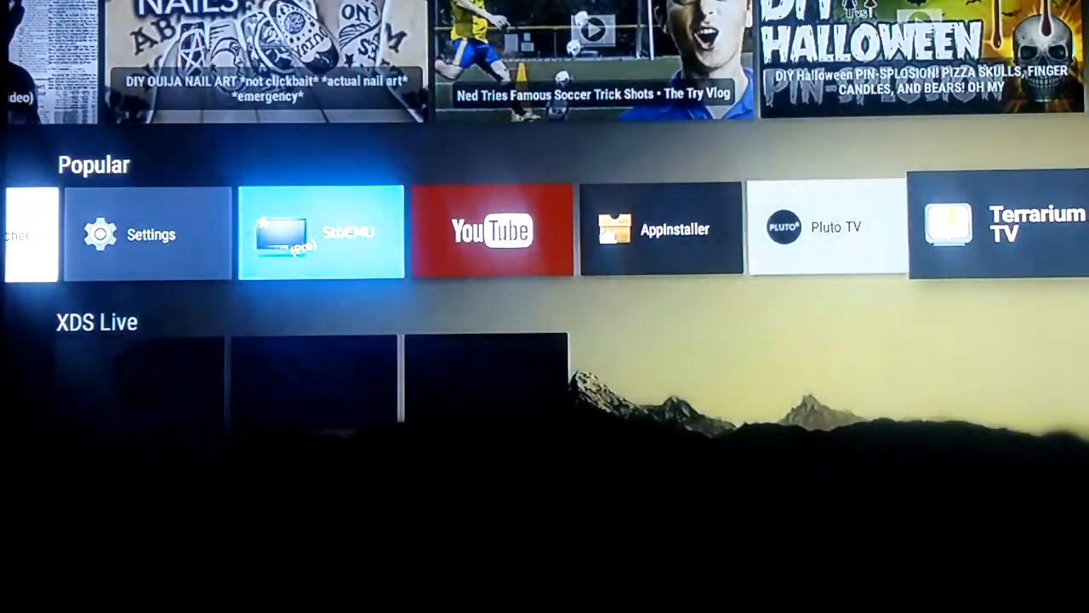
scroll("right", 3)
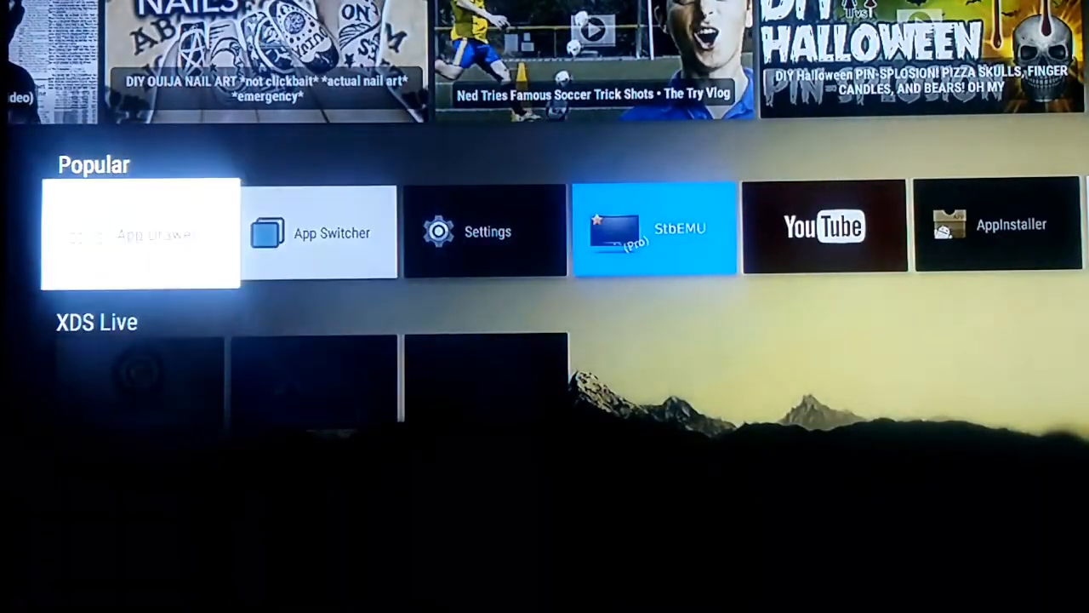
scroll("up", 3)
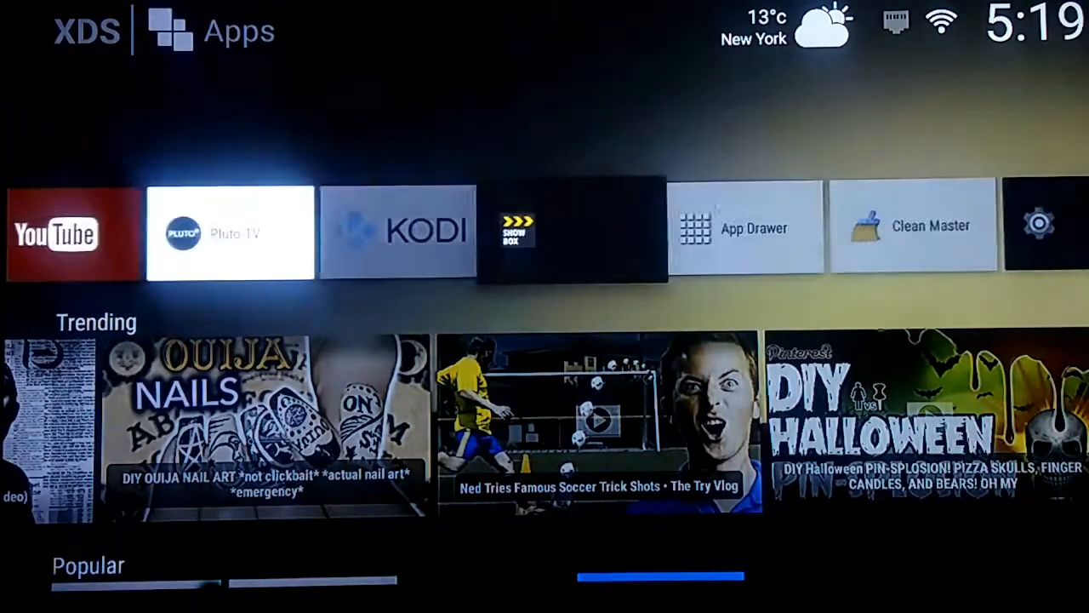
scroll("right", 3)
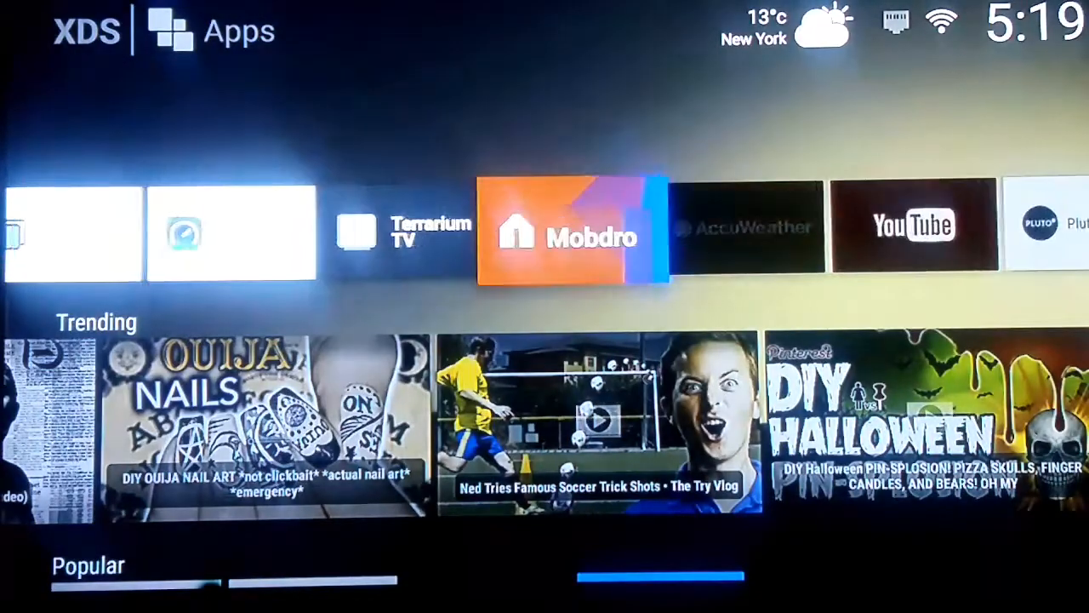
scroll("left", 3)
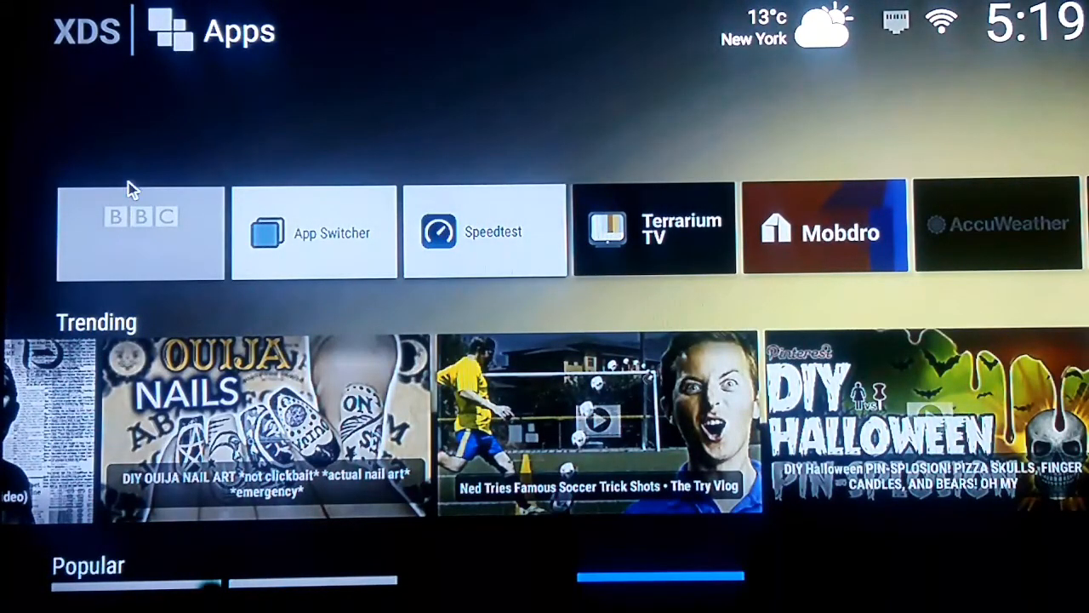
mouse_move(174, 60)
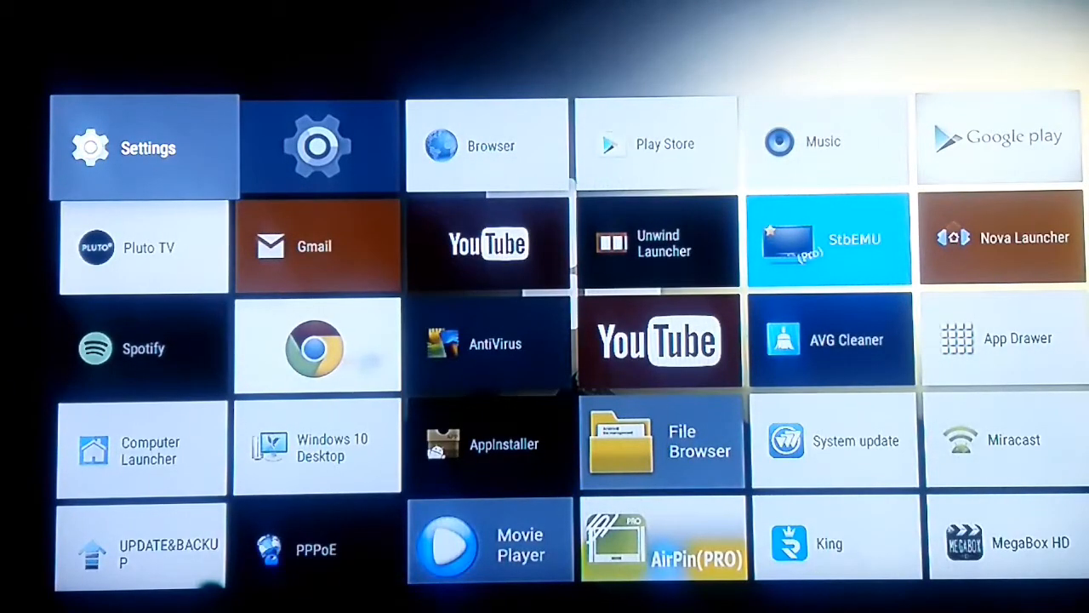
scroll("down", 3)
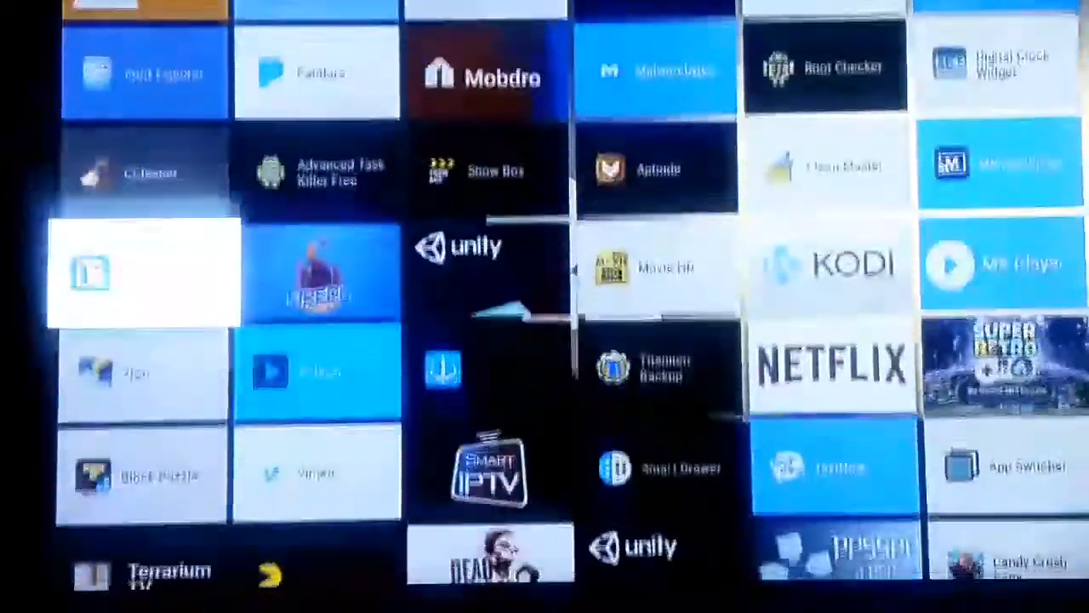
scroll("down", 3)
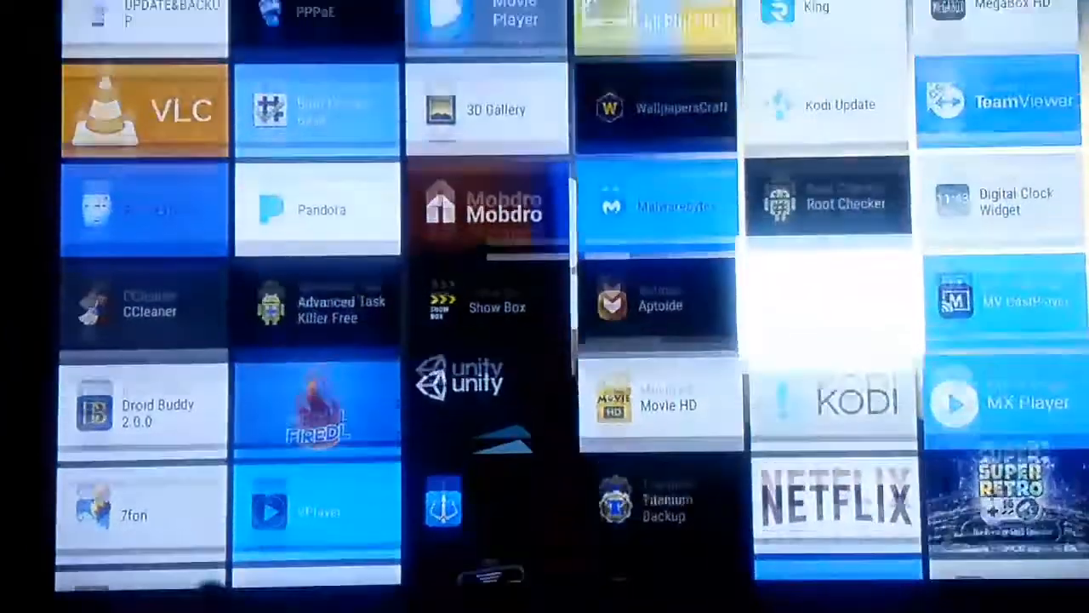
scroll("up", 3)
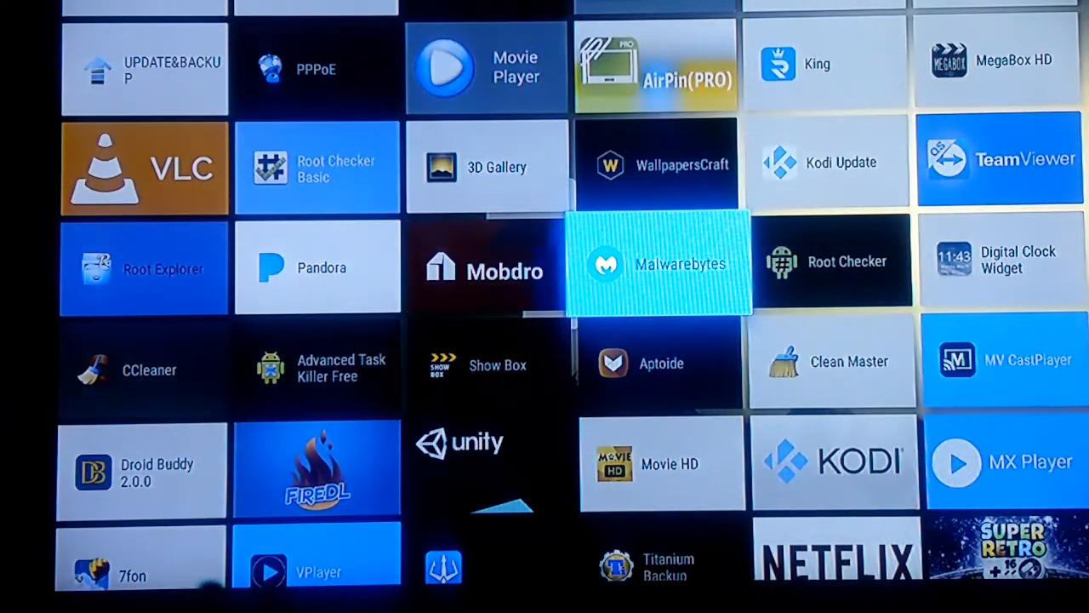
scroll("down", 3)
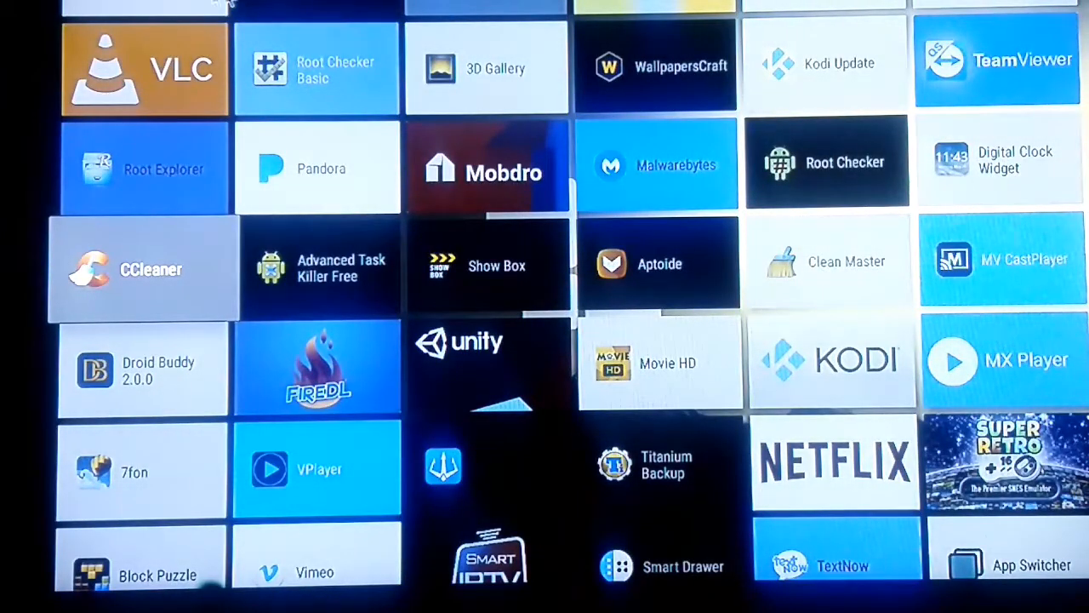
mouse_move(111, 290)
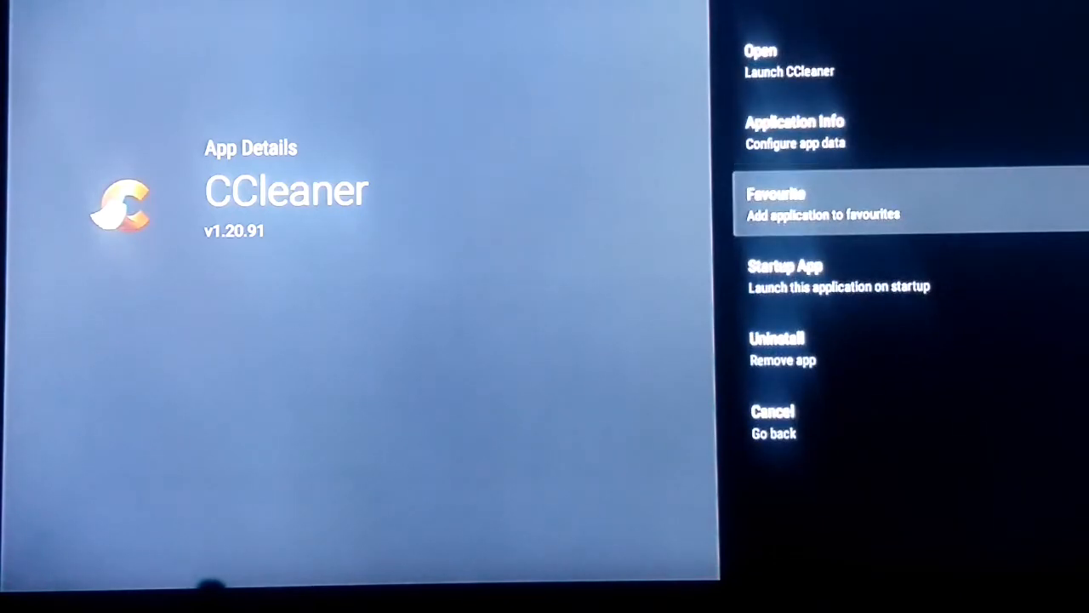
mouse_move(422, 296)
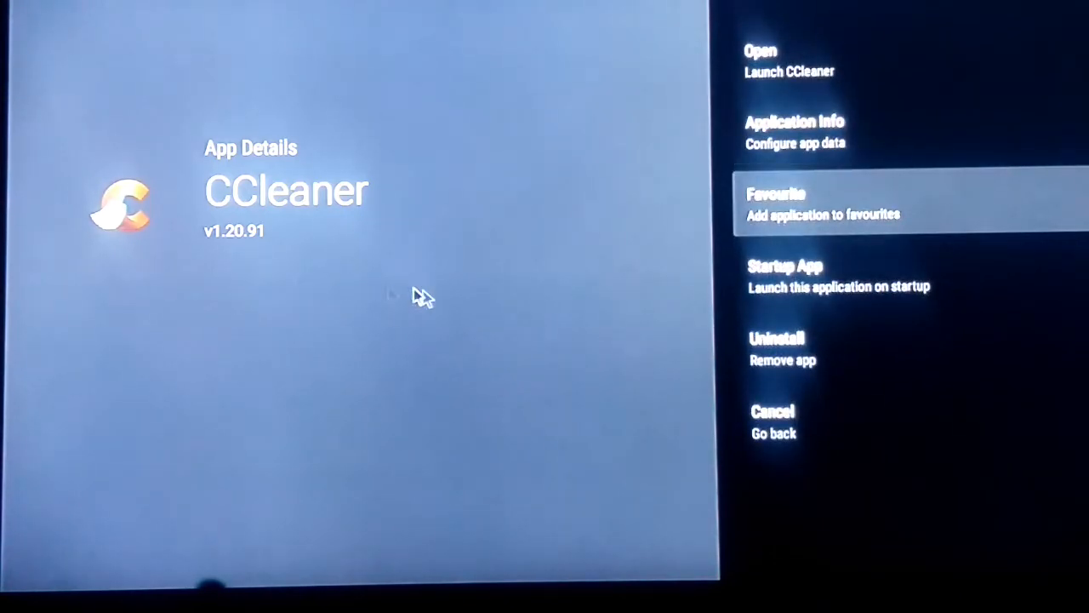
mouse_move(651, 337)
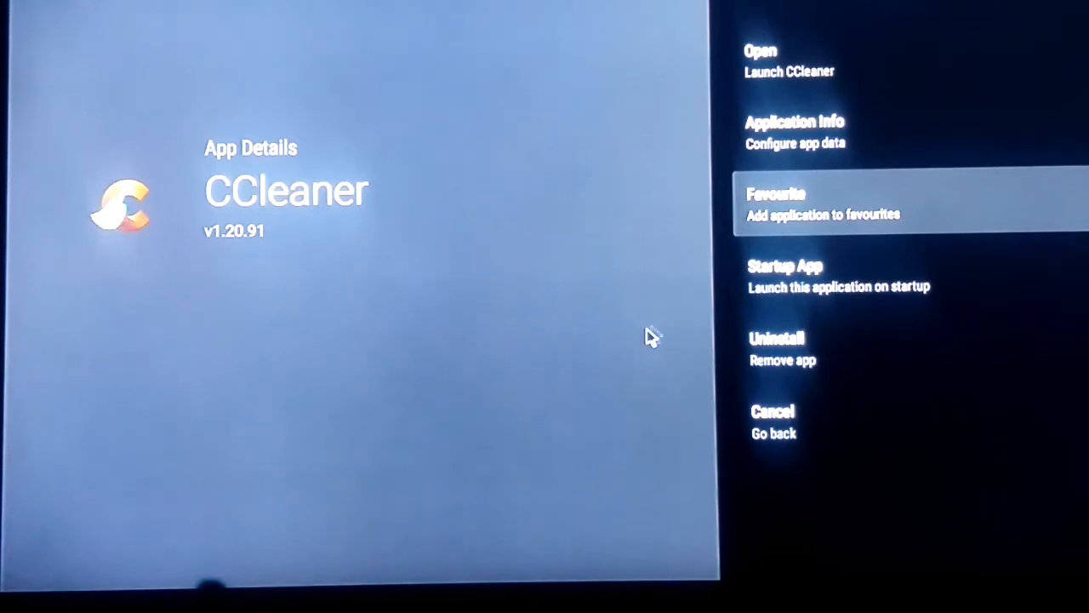
mouse_move(831, 310)
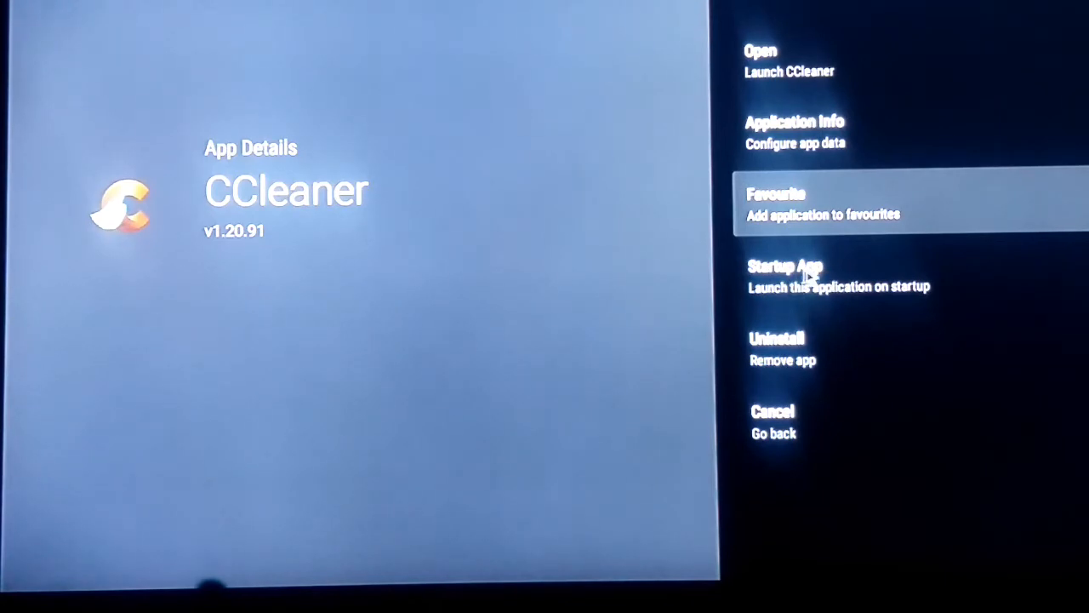
mouse_move(783, 352)
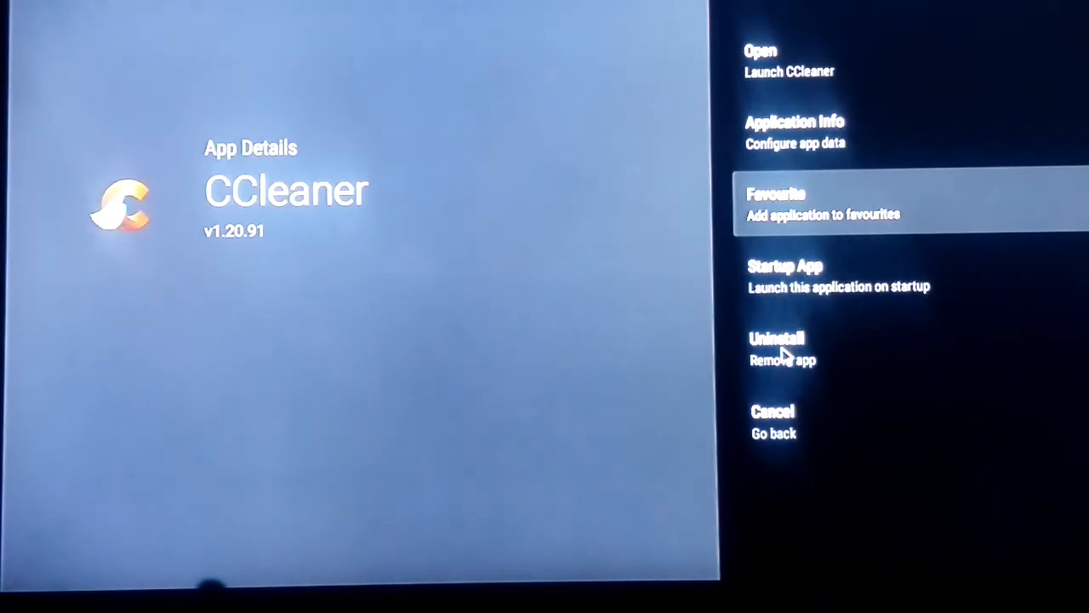
mouse_move(783, 308)
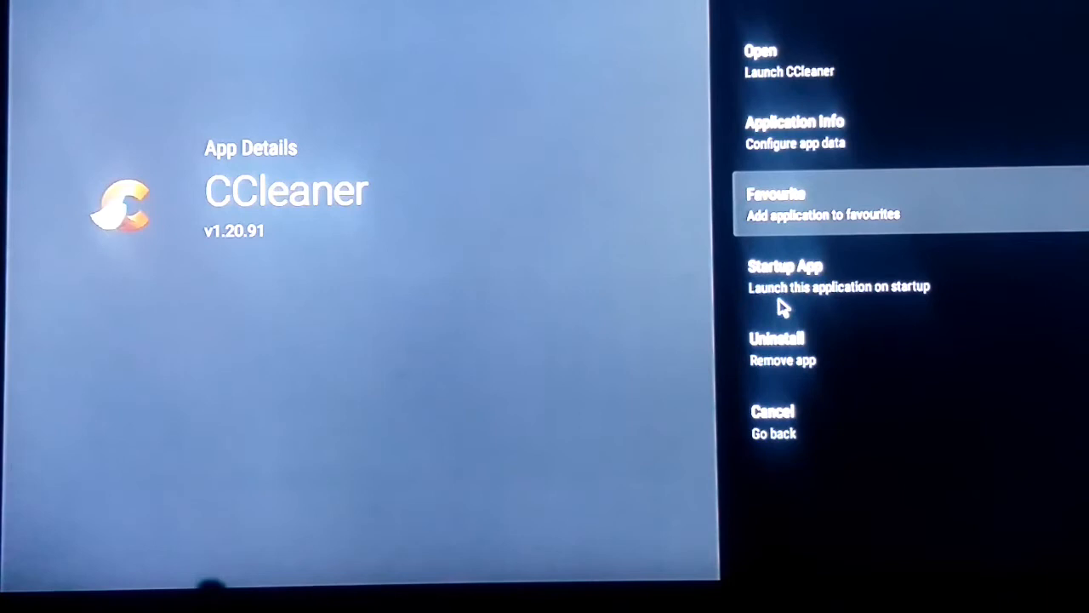
mouse_move(787, 220)
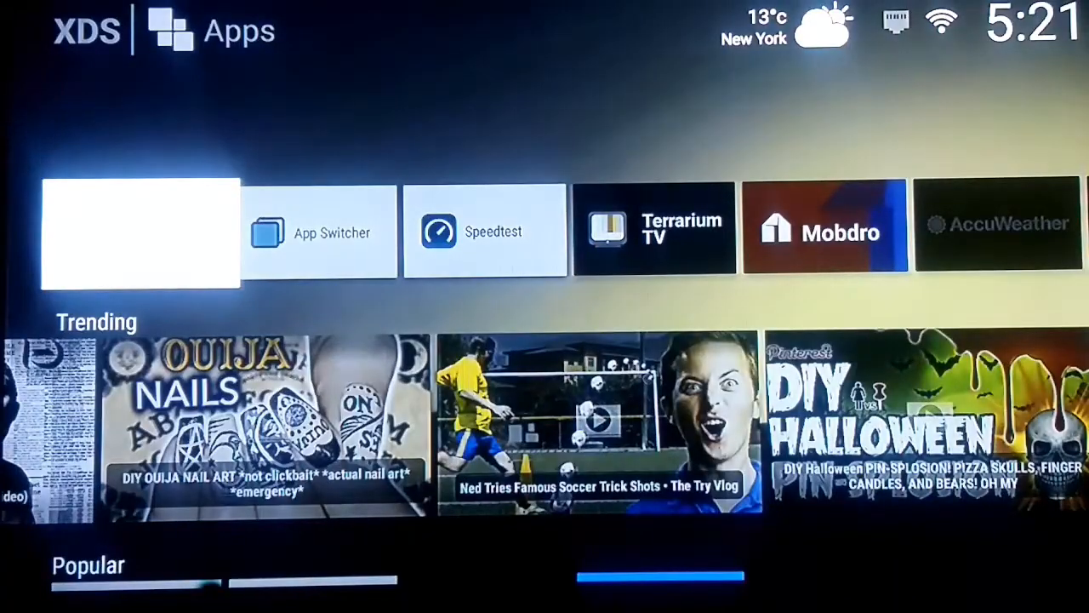
- Scroll along the home Apps row and down to the Trending and Popular rows
scroll("right", 3)
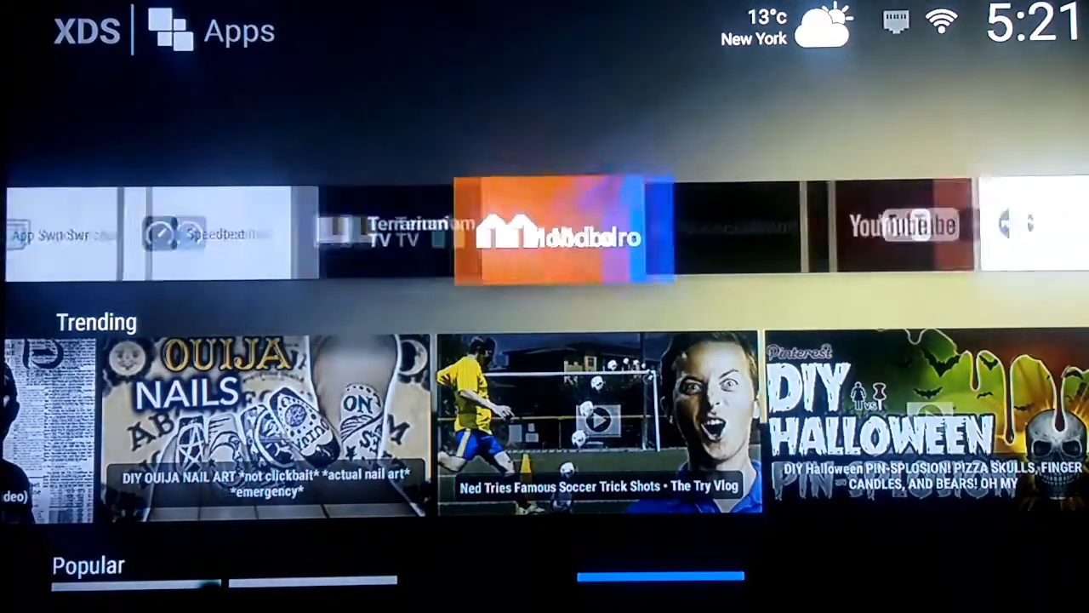
scroll("right", 3)
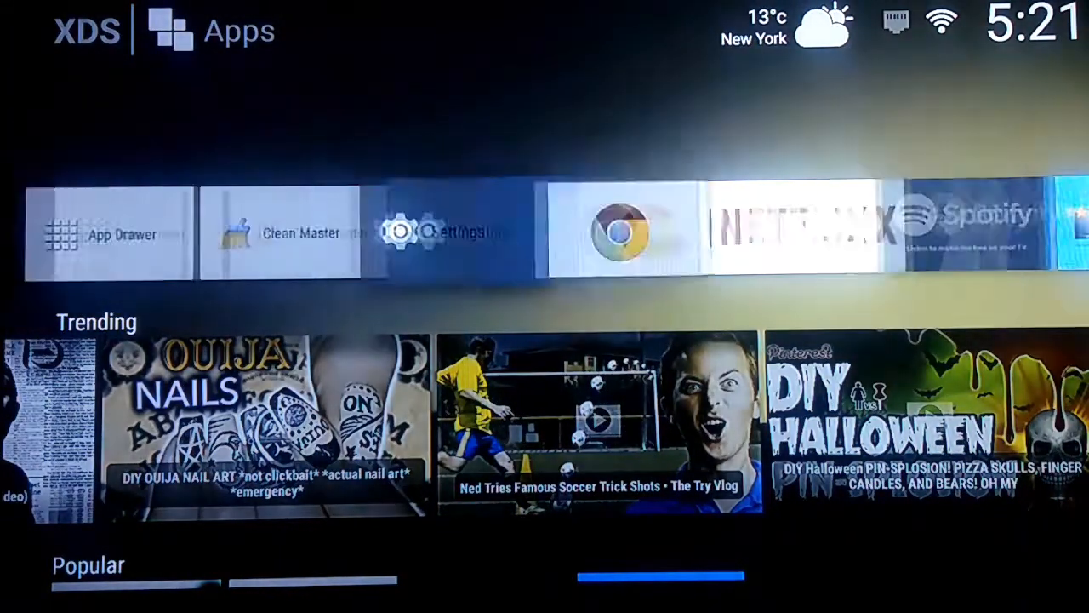
scroll("right", 3)
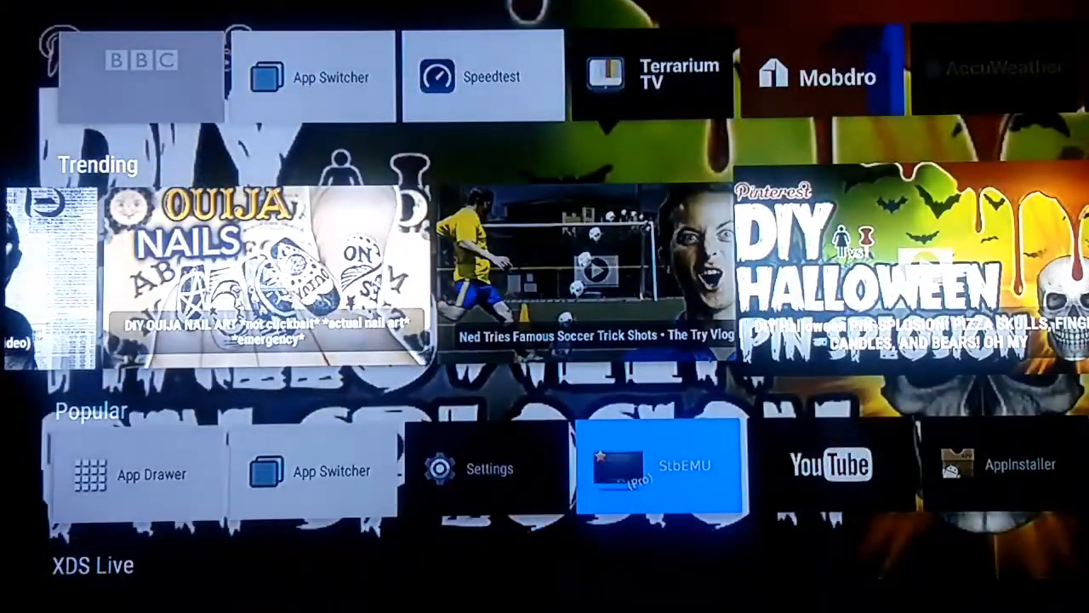
scroll("down", 3)
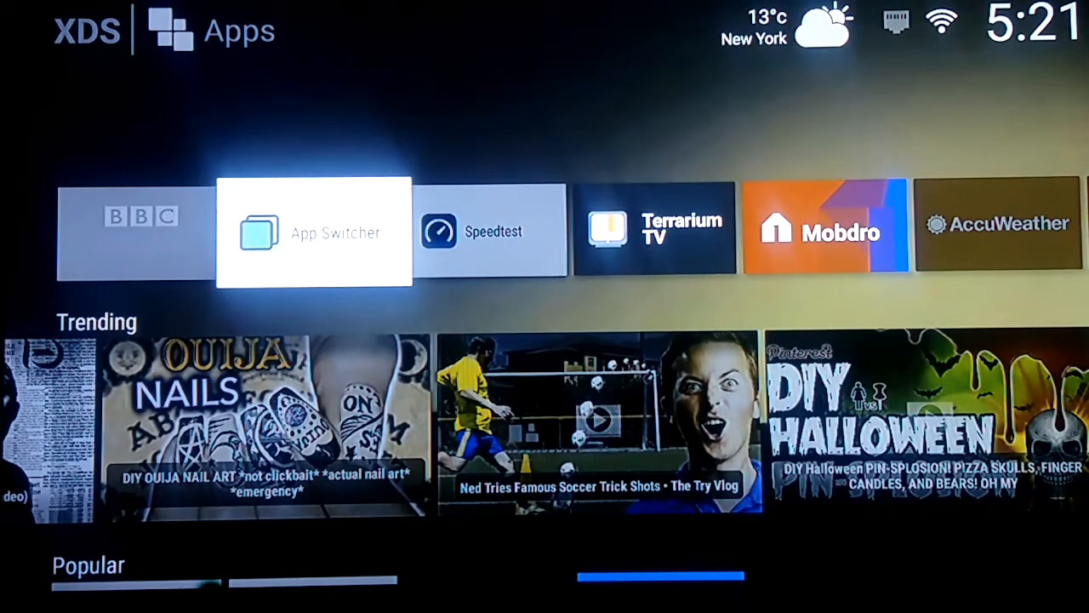
- Bring up the DigiSender XDS Live OS Launcher listing in the Play Store
left_click(315, 231)
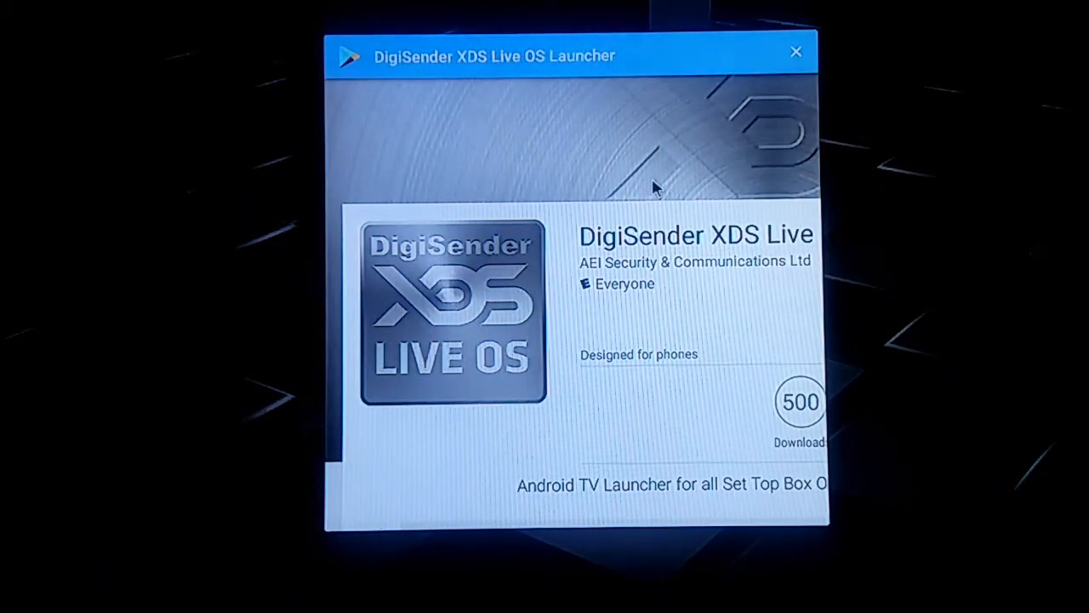
mouse_move(633, 238)
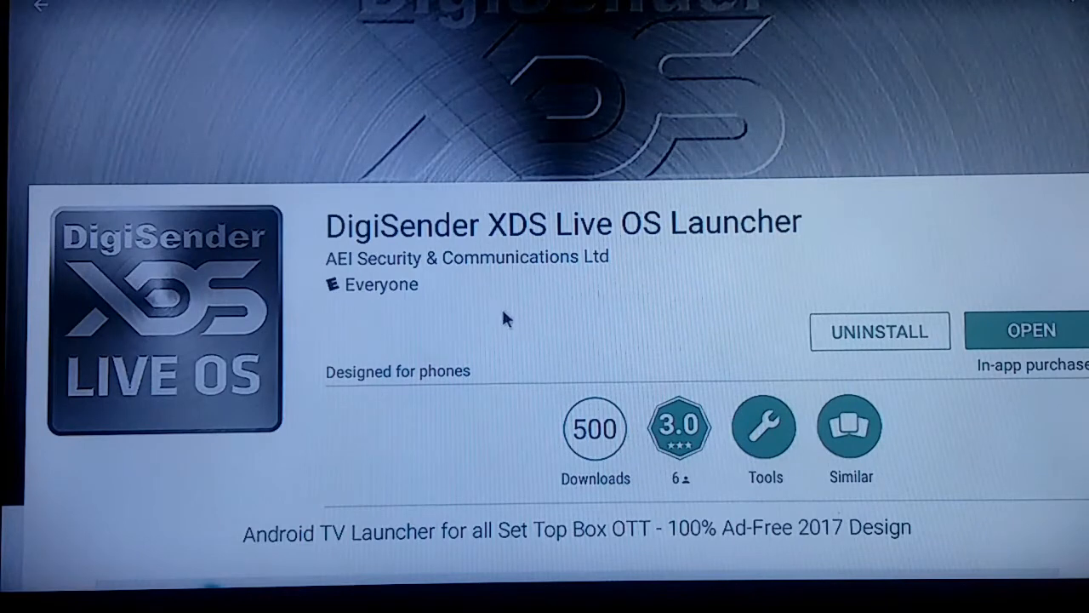
mouse_move(509, 298)
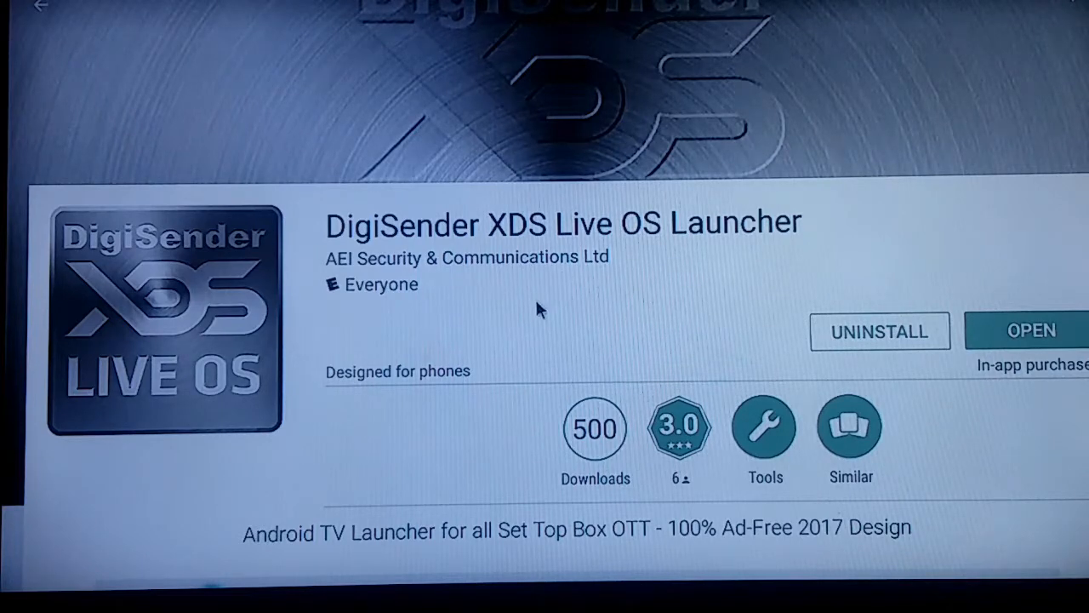
mouse_move(562, 290)
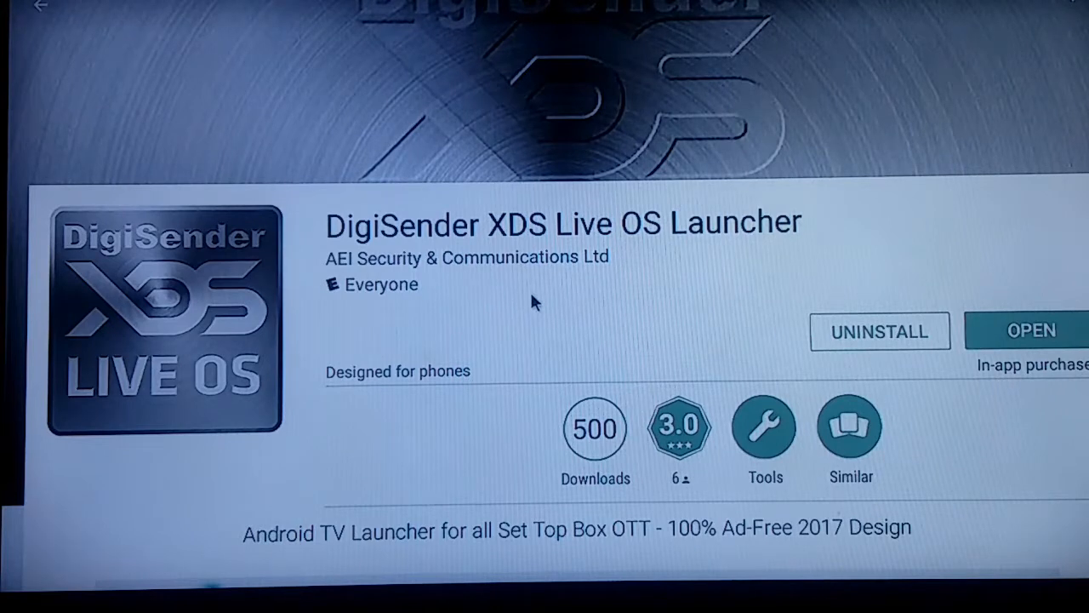
mouse_move(634, 378)
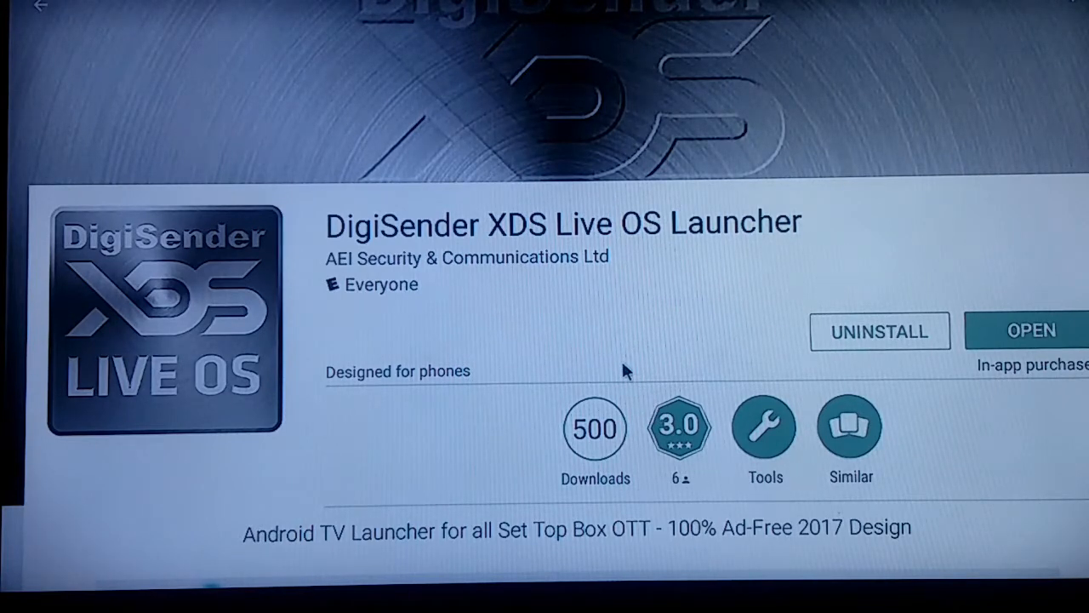
mouse_move(579, 310)
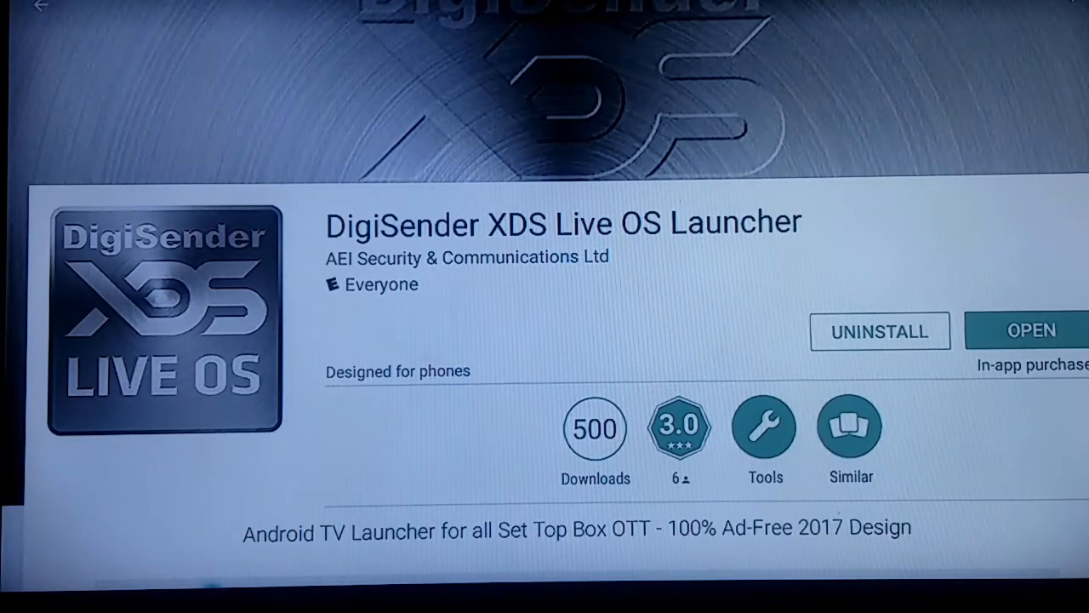
- Return to the launcher home and scroll down along the Popular and XDS Live rows
left_click(53, 12)
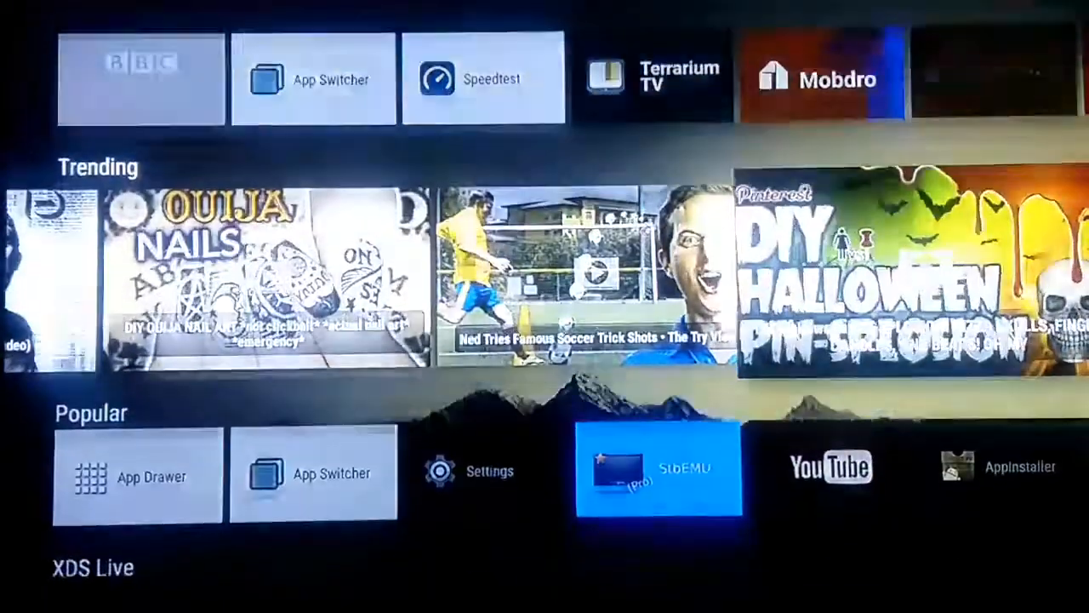
scroll("down", 3)
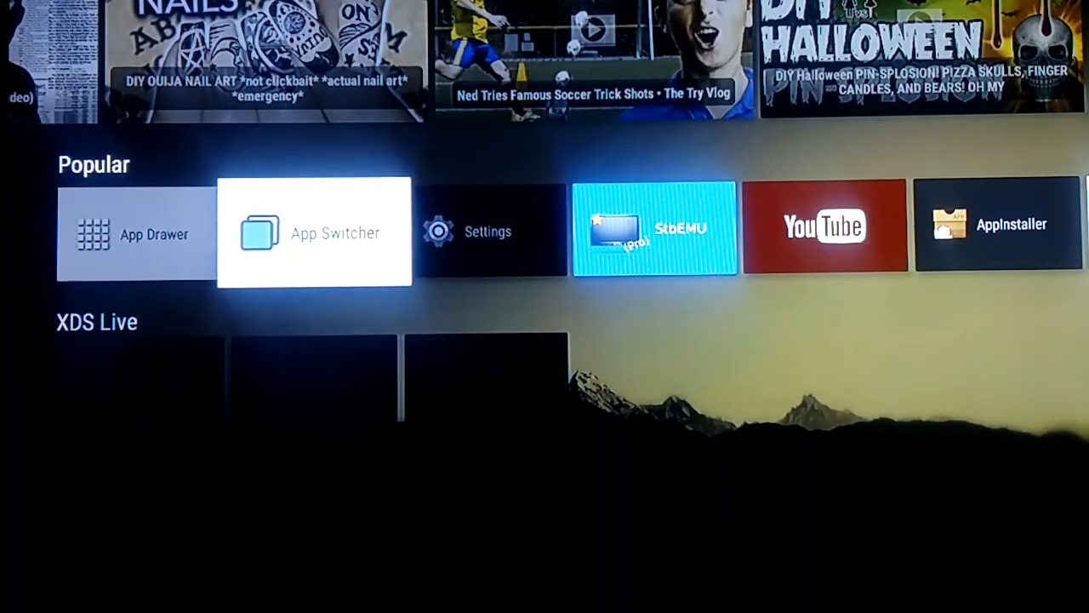
scroll("right", 3)
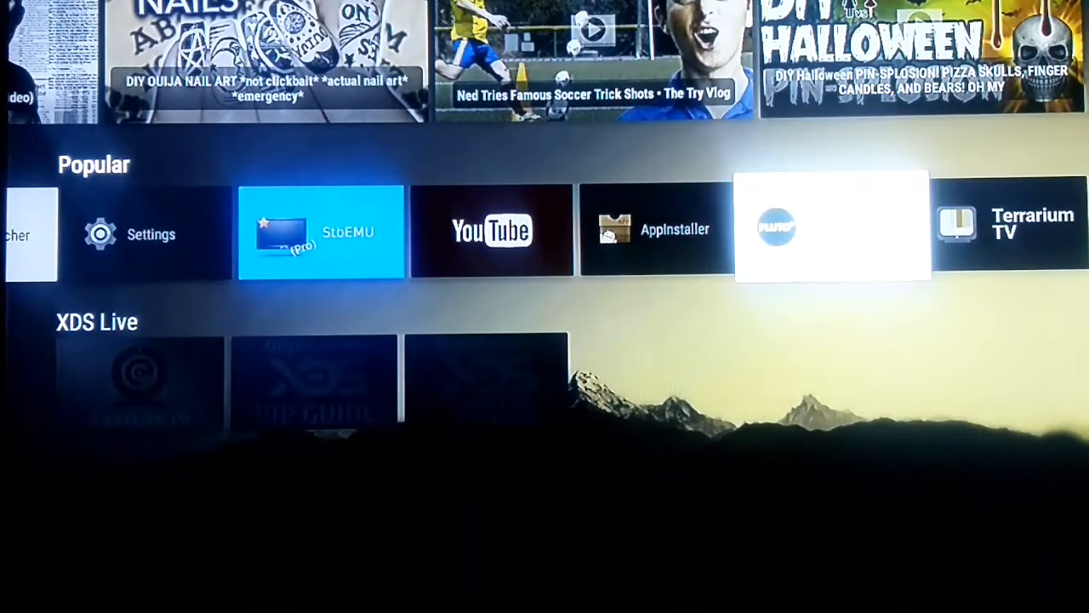
- Dismiss the Play Store card from recent apps, returning to the launcher home
key("Right")
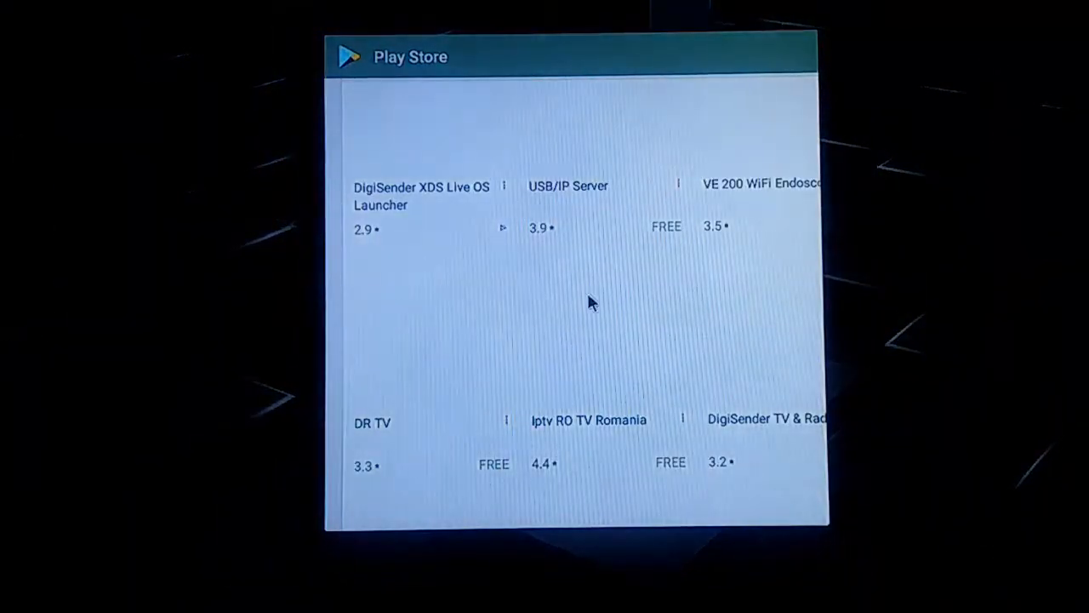
mouse_move(781, 126)
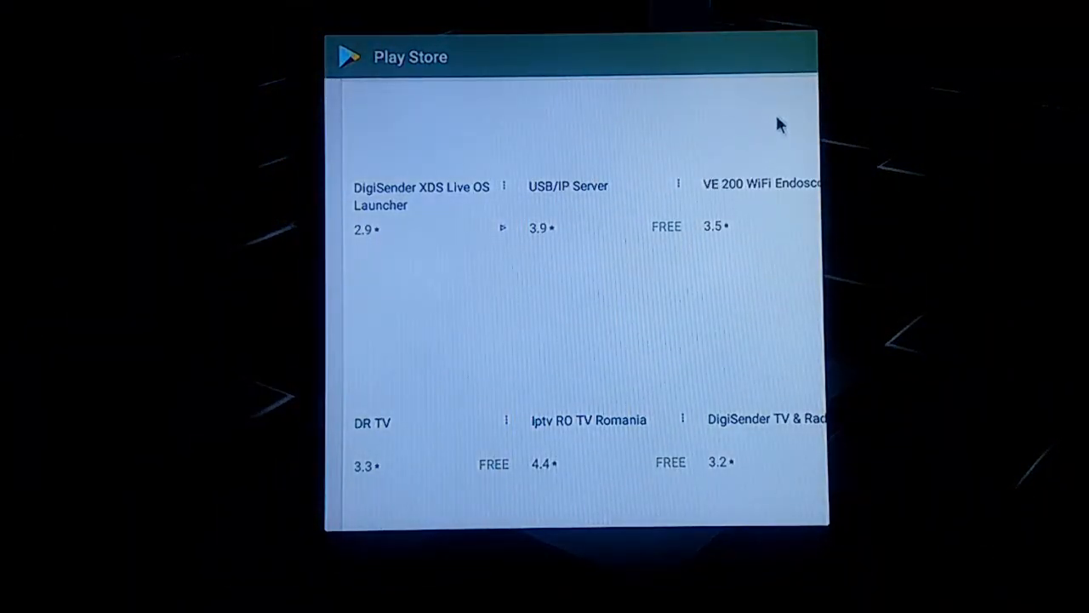
mouse_move(792, 55)
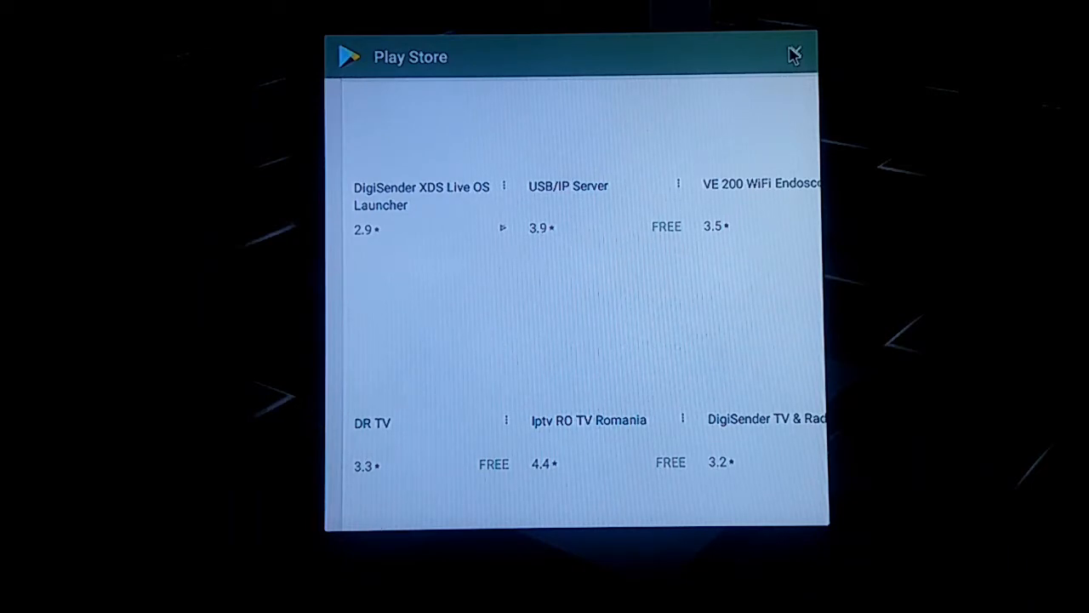
left_click(798, 53)
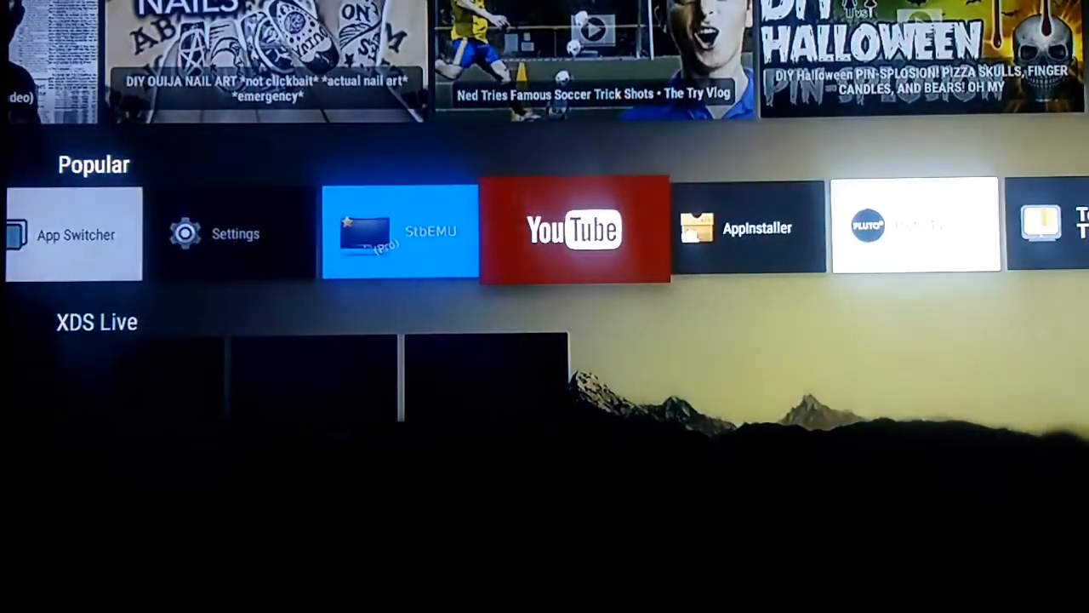
scroll("left", 3)
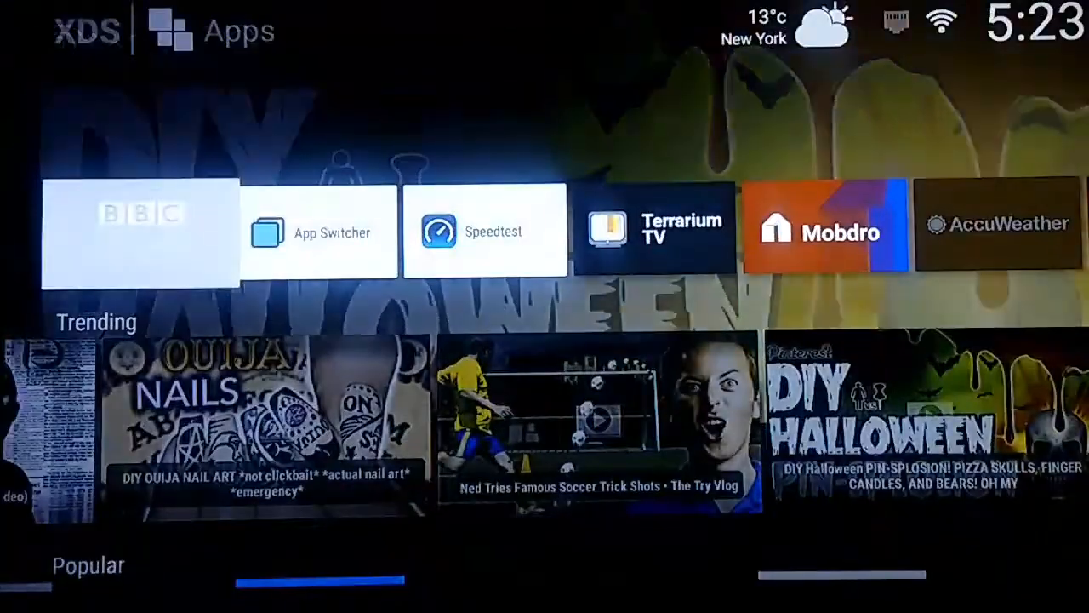
scroll("right", 3)
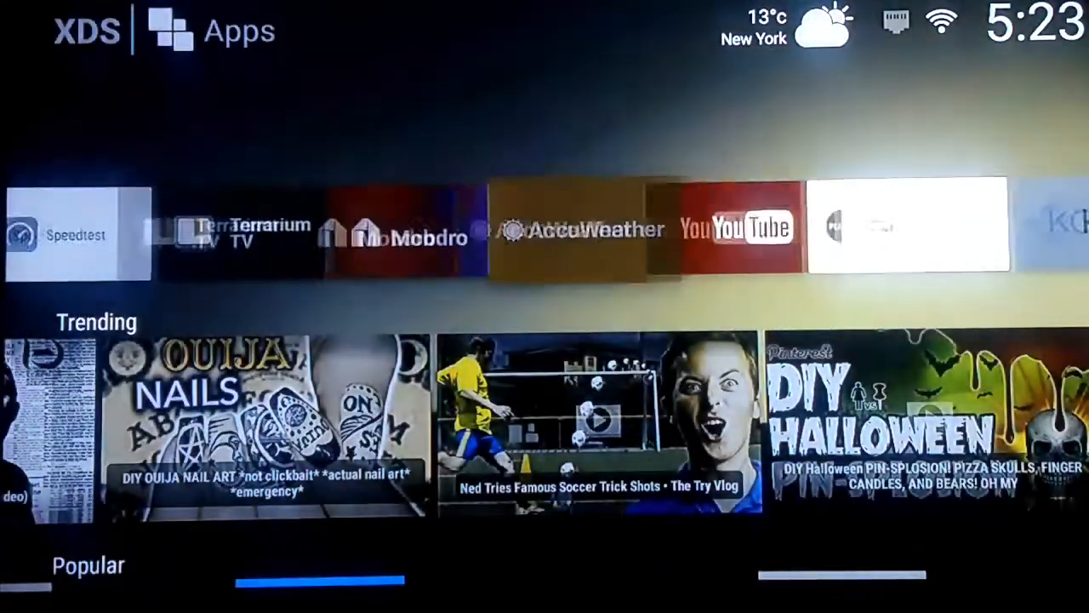
scroll("right", 3)
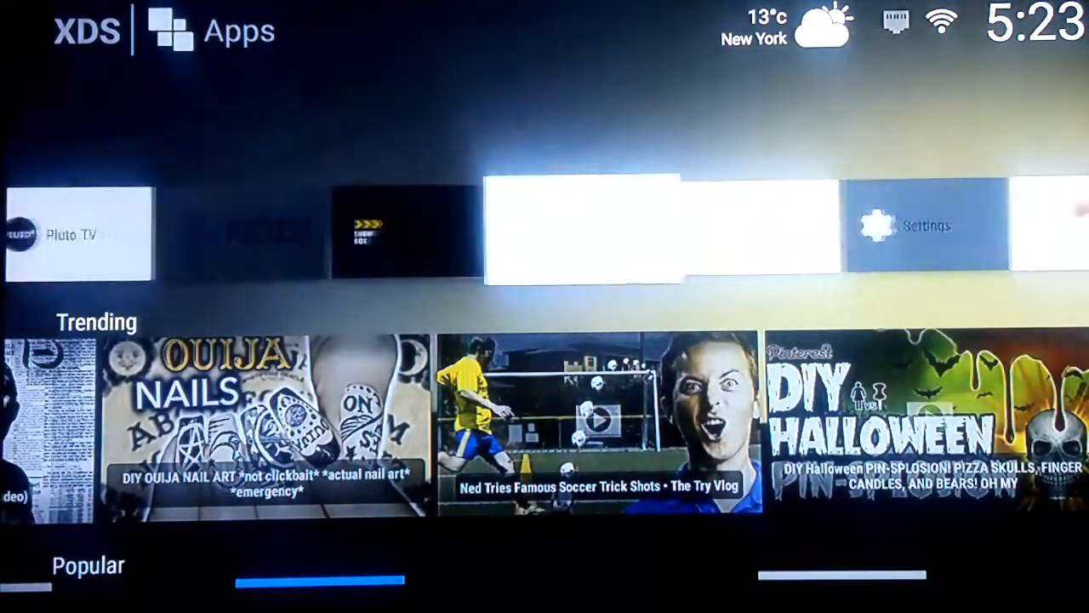
scroll("left", 3)
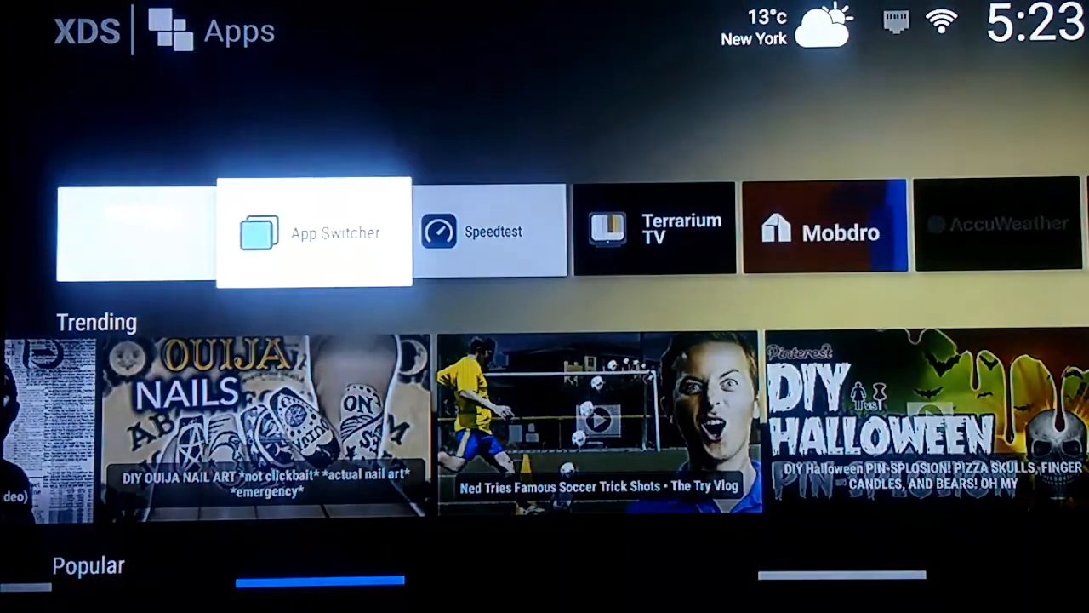
scroll("right", 3)
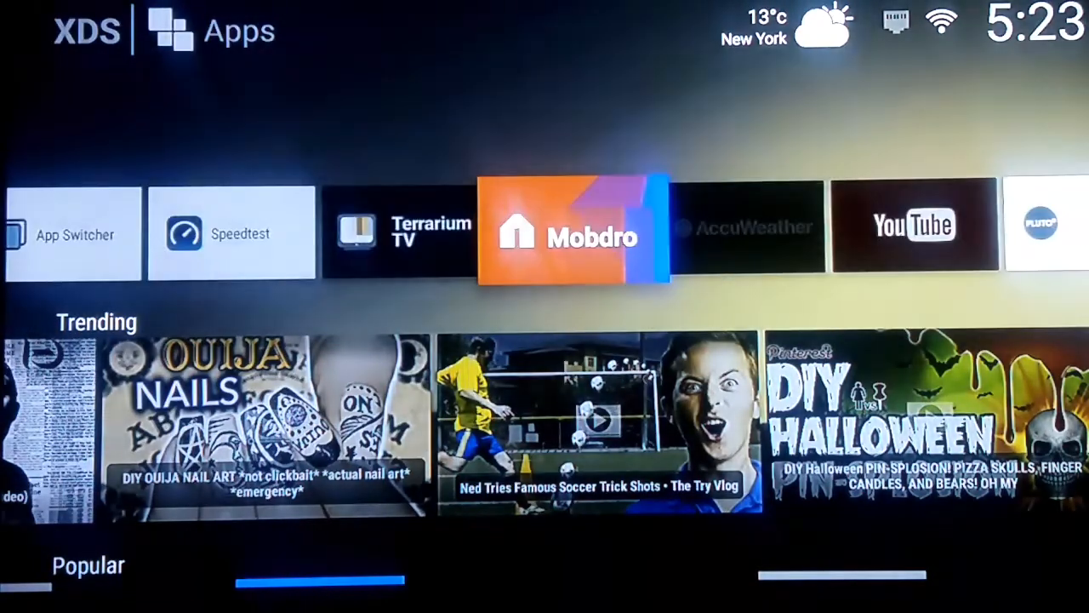
scroll("right", 3)
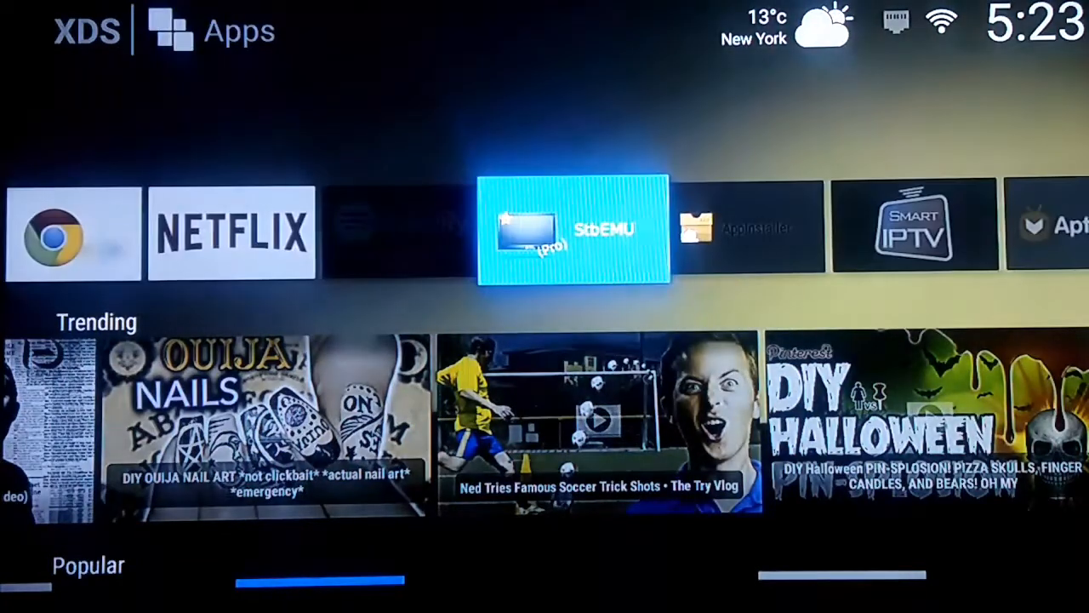
scroll("left", 3)
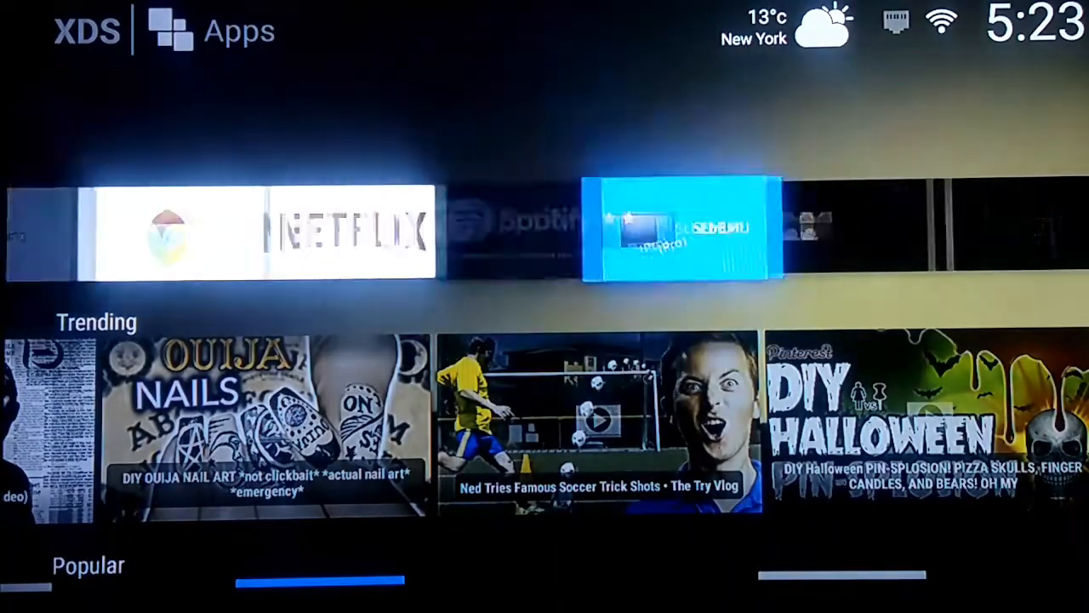
scroll("left", 3)
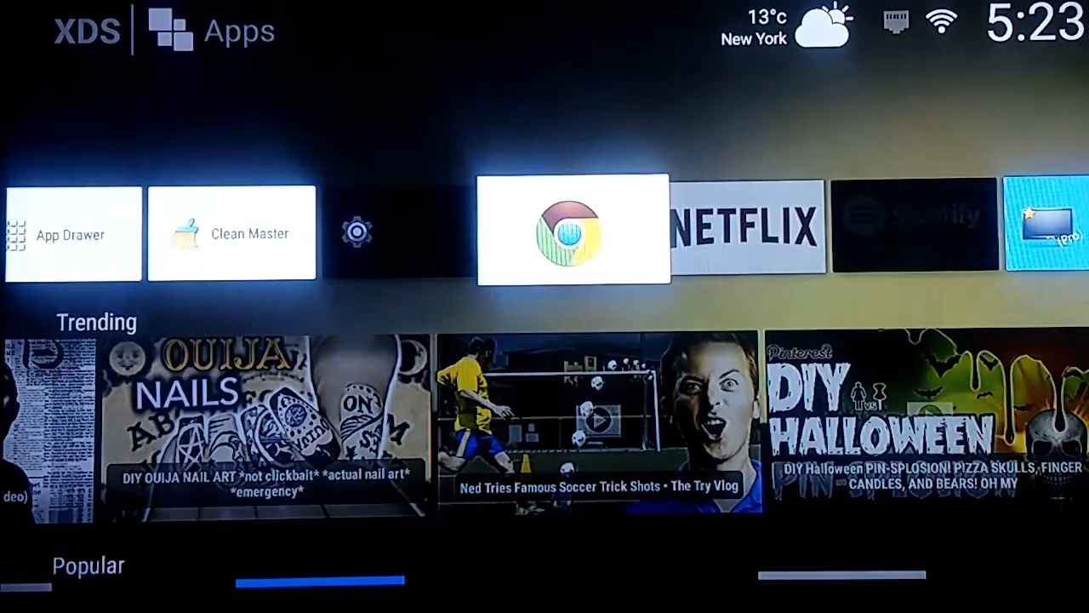
scroll("left", 3)
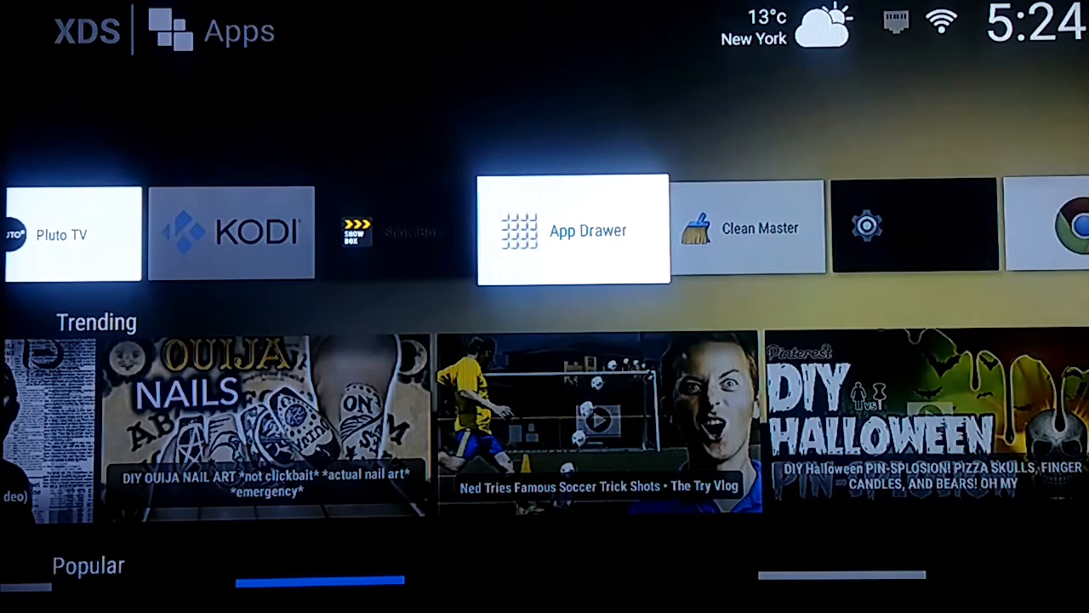
- Open the App Drawer and browse down to Settings, Spotify and Terrarium TV
left_click(572, 231)
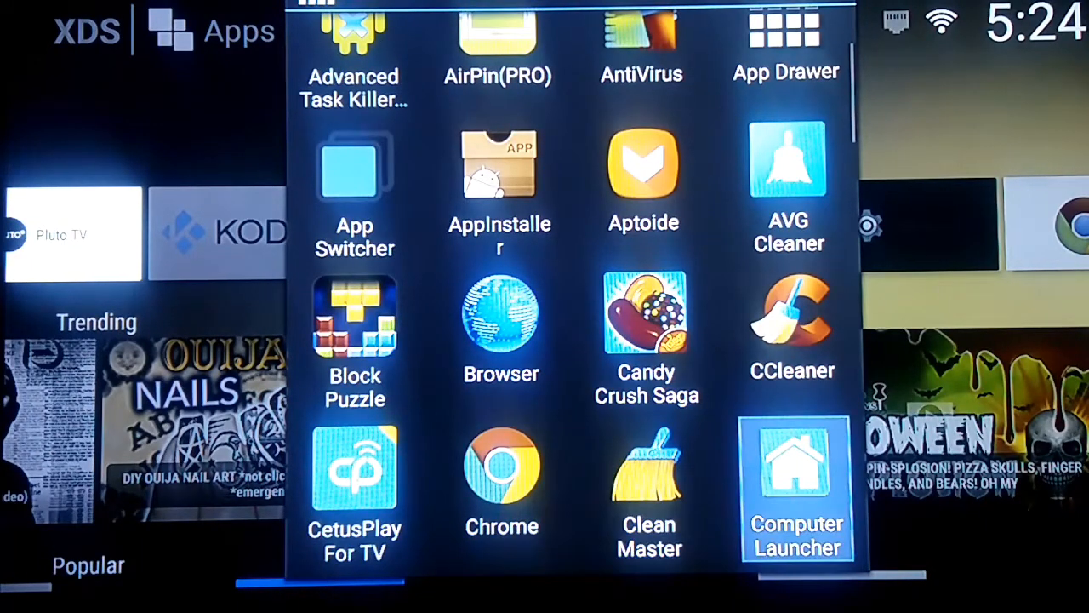
scroll("down", 3)
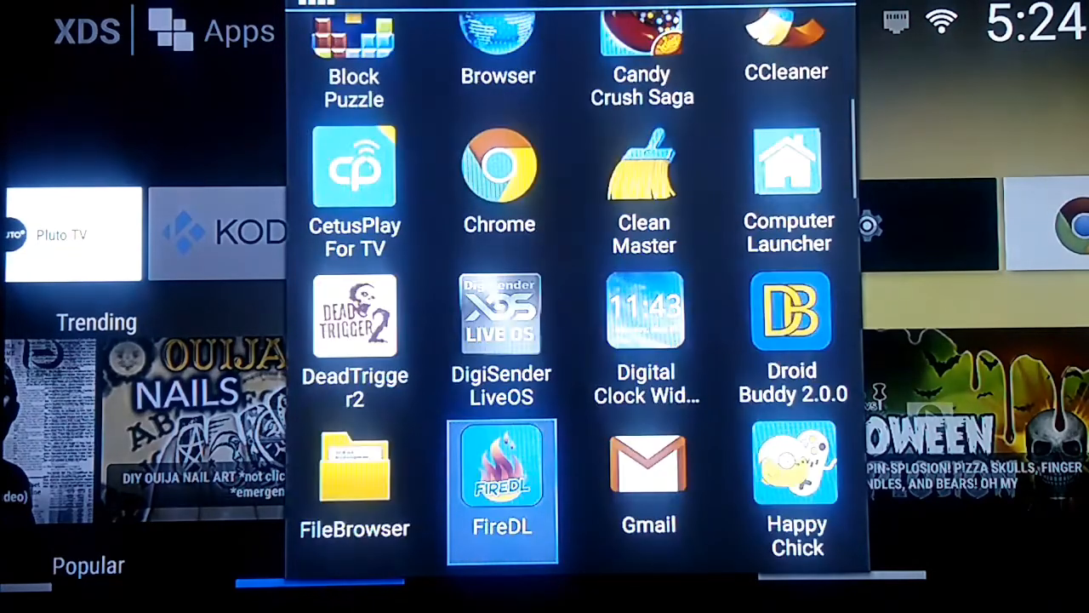
scroll("down", 3)
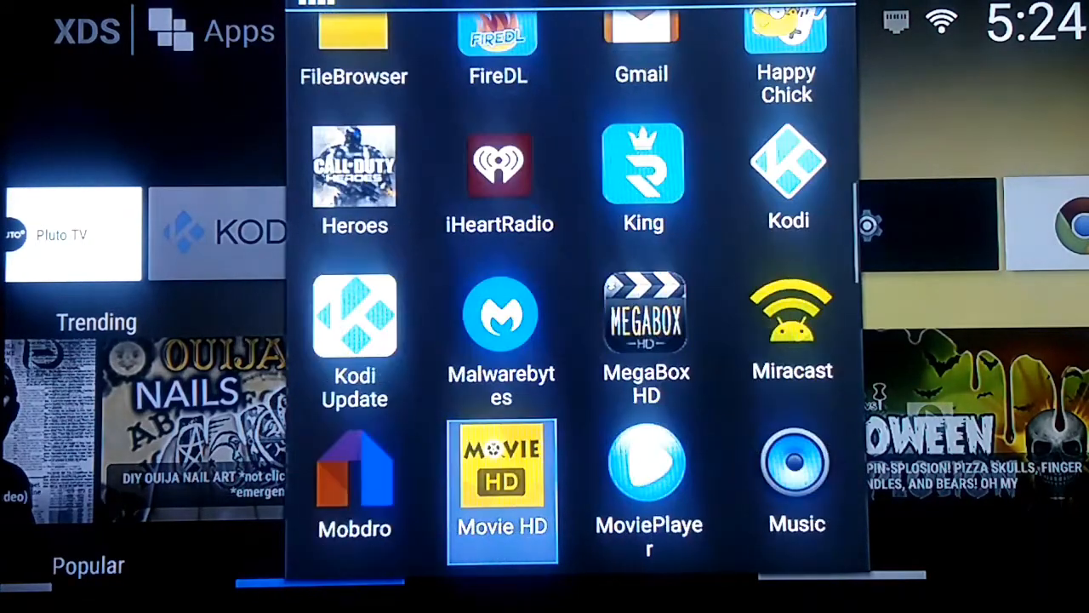
scroll("down", 3)
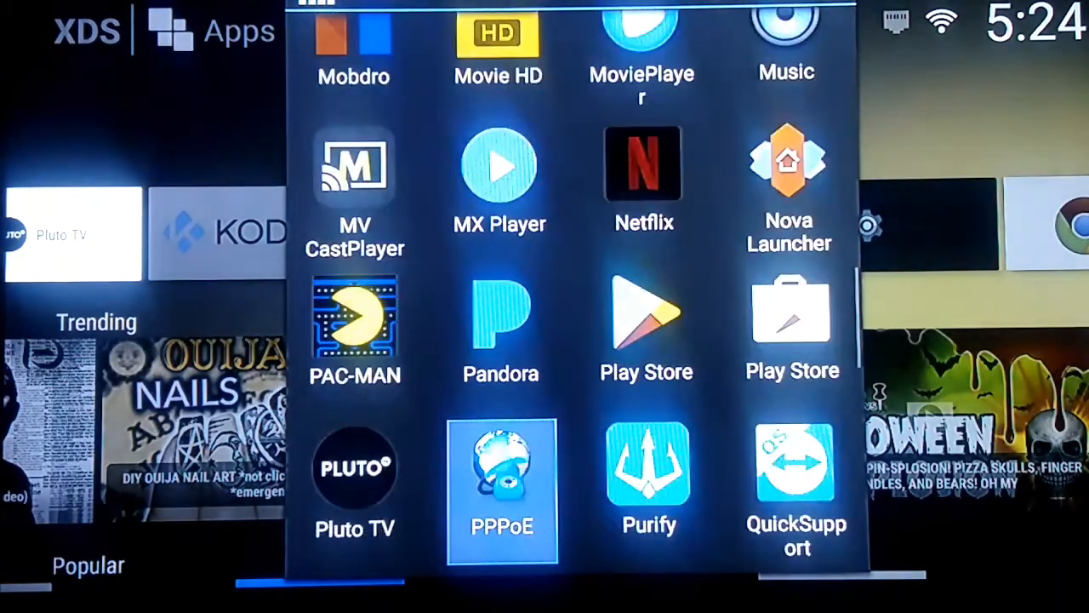
scroll("down", 3)
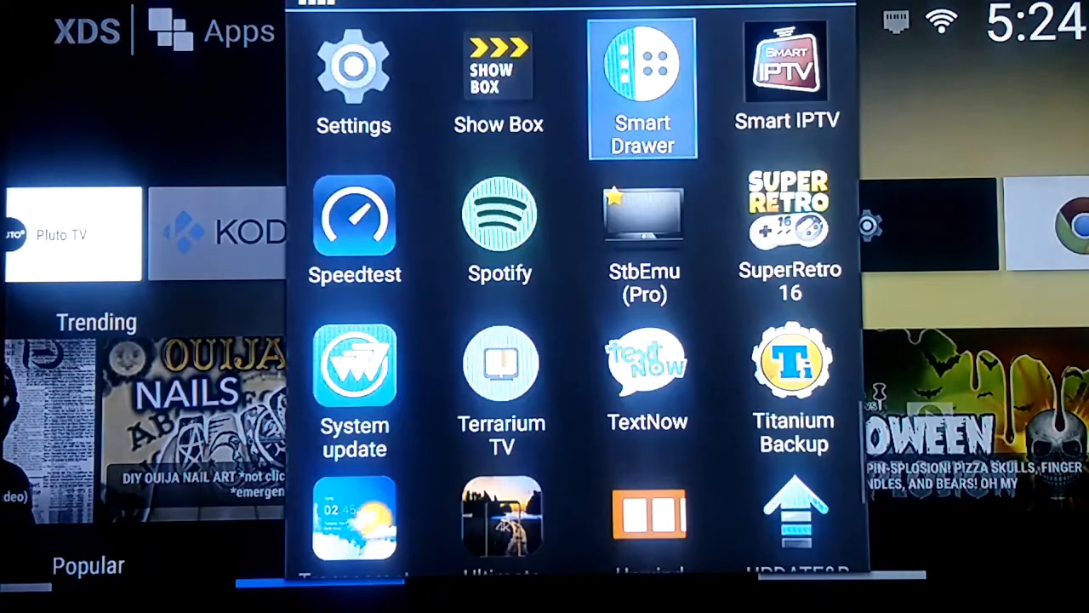
- In Settings > Home, choose DigiSender LiveOS as default launcher and return home
scroll("up", 3)
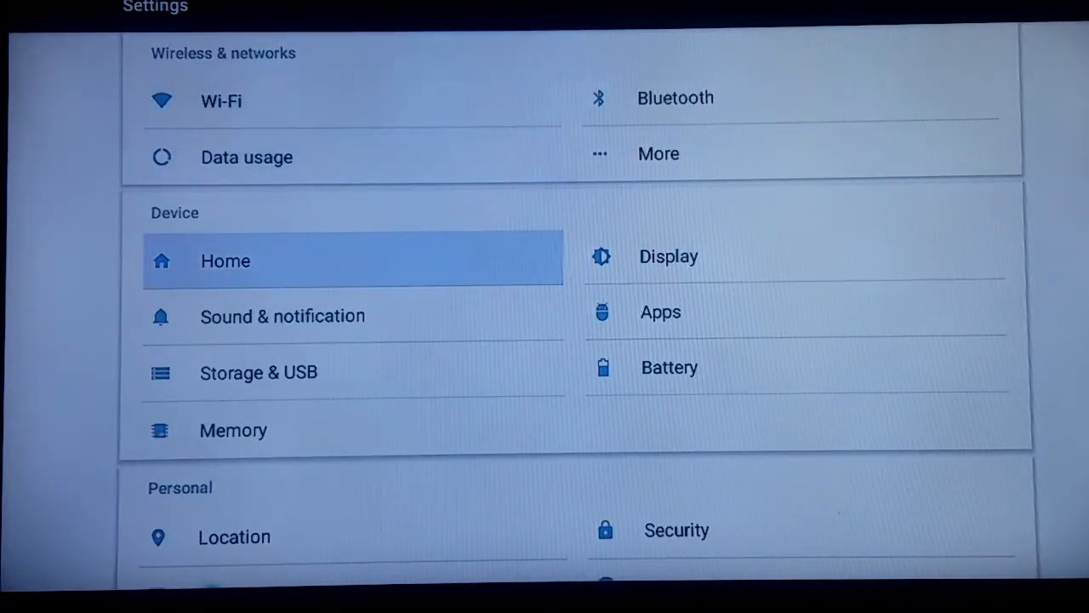
left_click(354, 261)
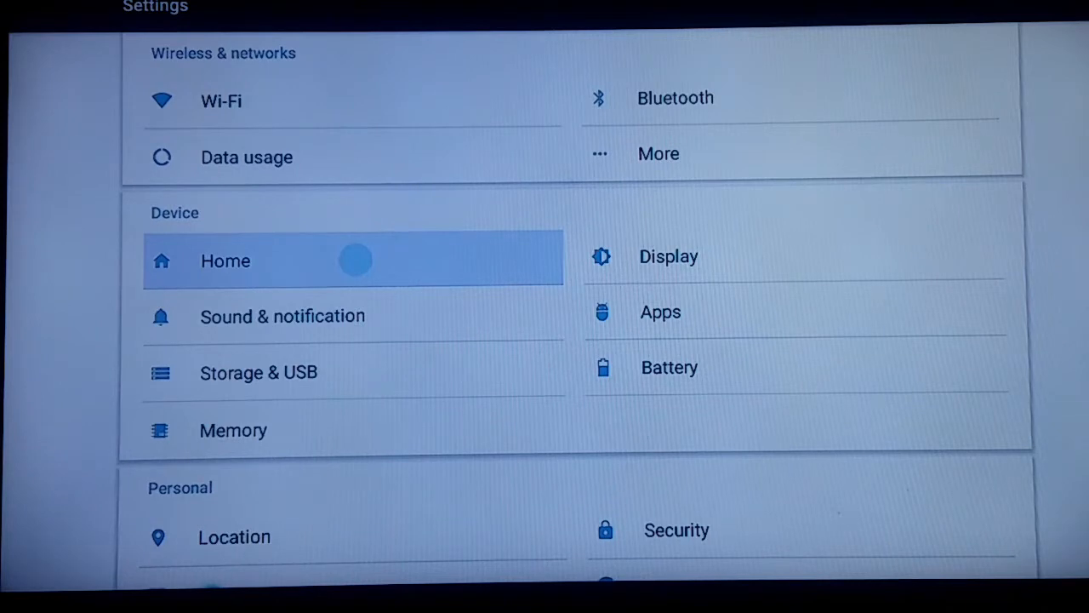
left_click(224, 260)
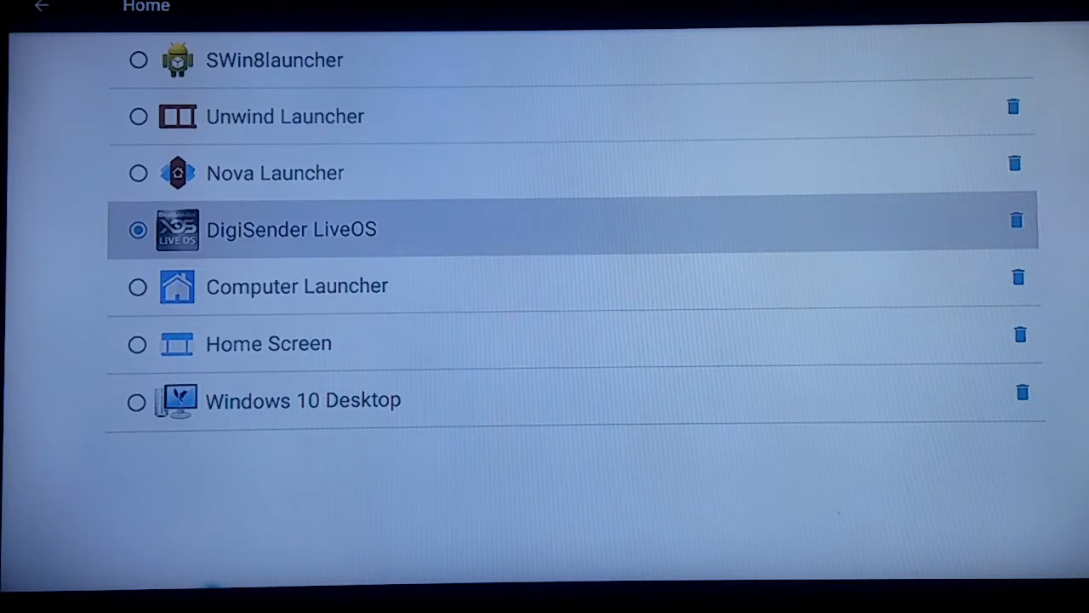
left_click(40, 7)
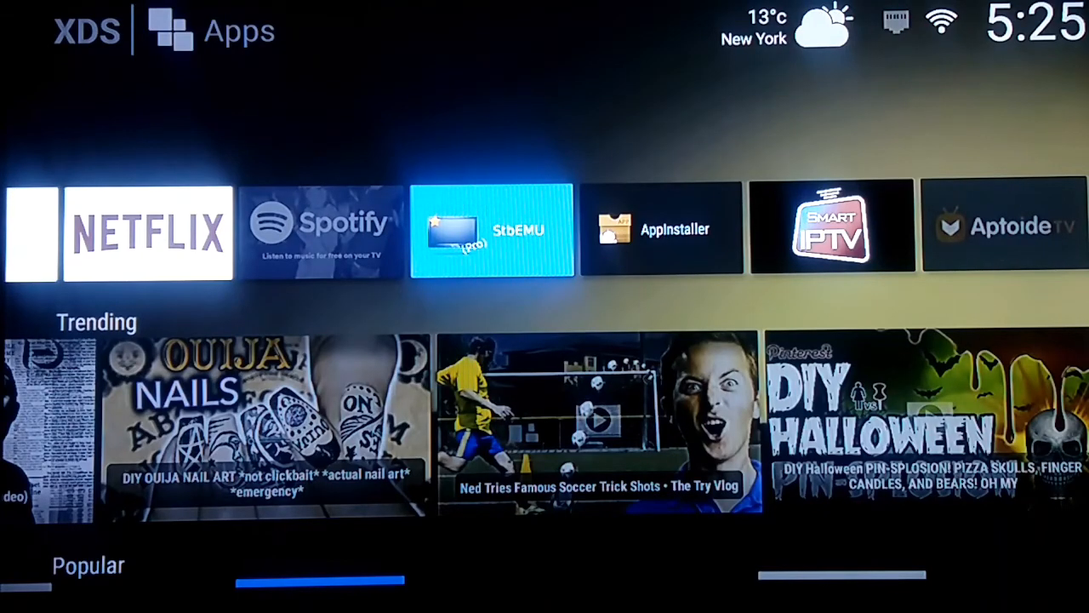
scroll("down", 3)
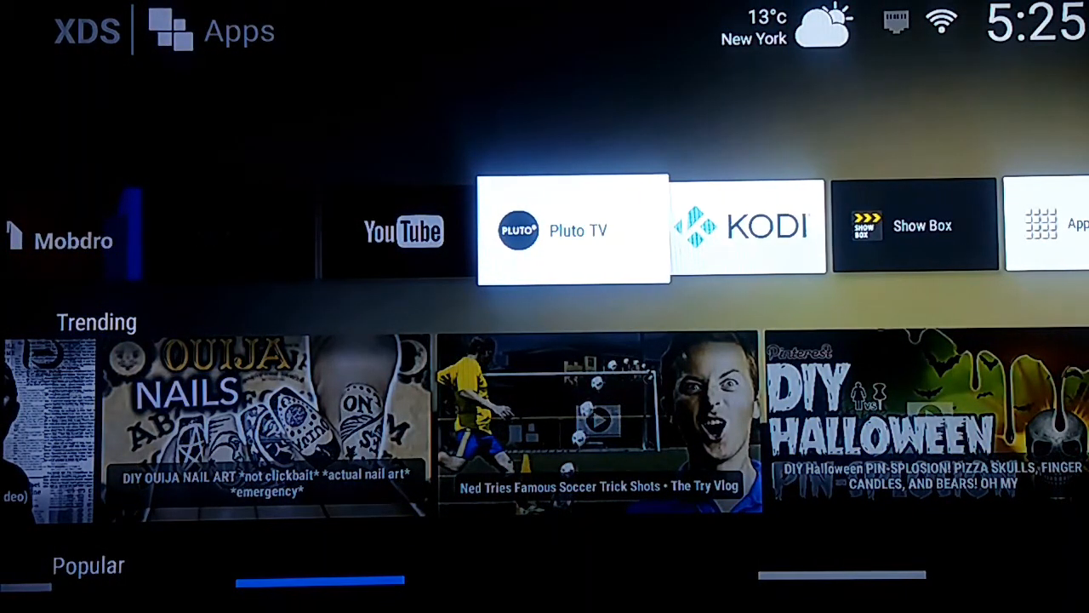
scroll("down", 3)
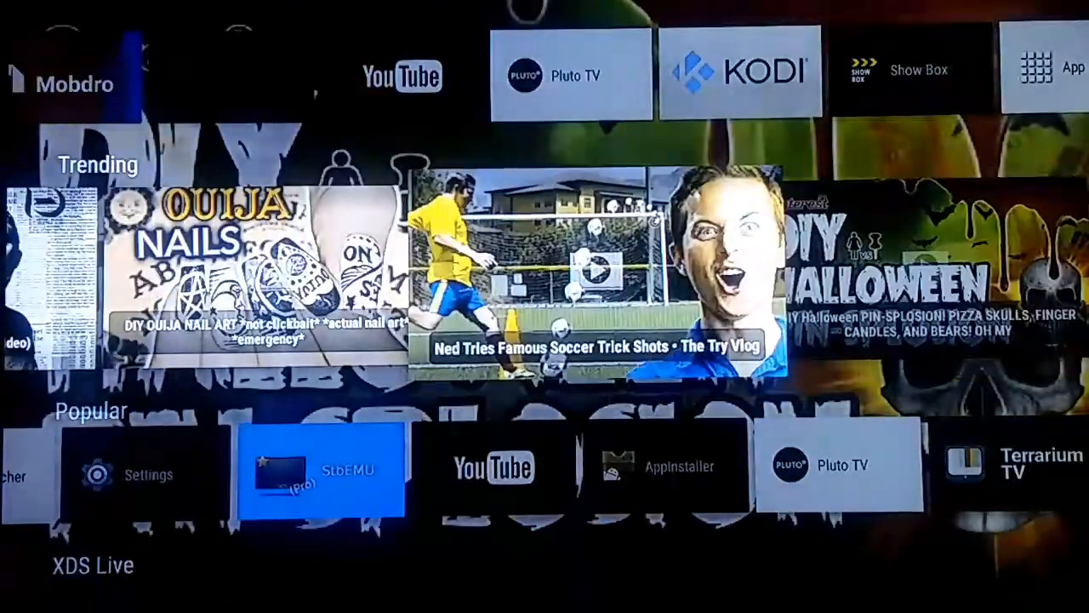